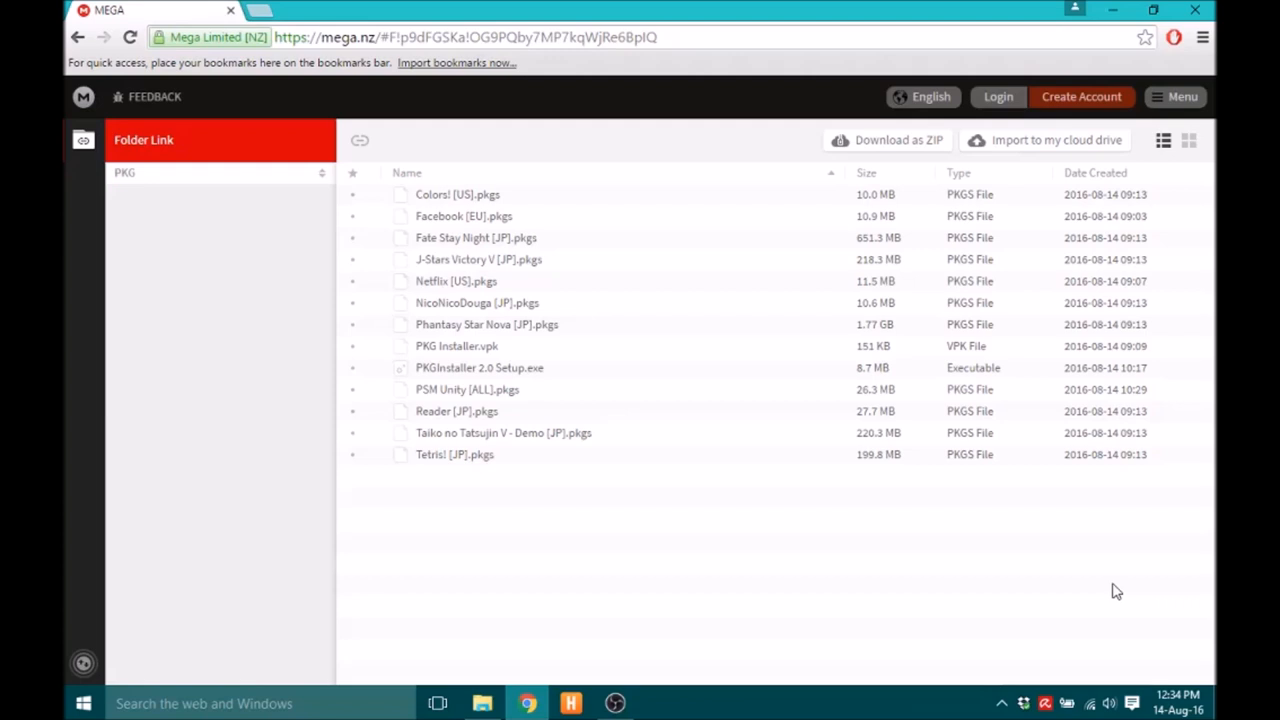
mouse_move(572, 561)
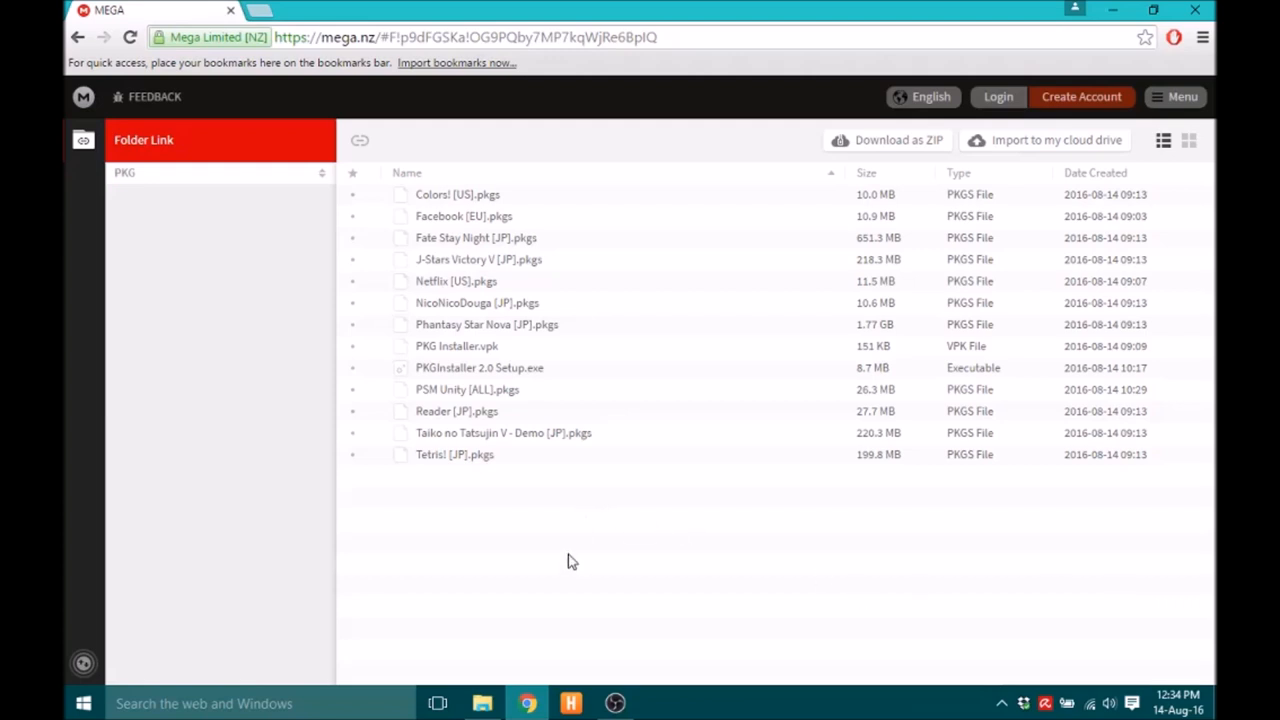
mouse_move(507, 392)
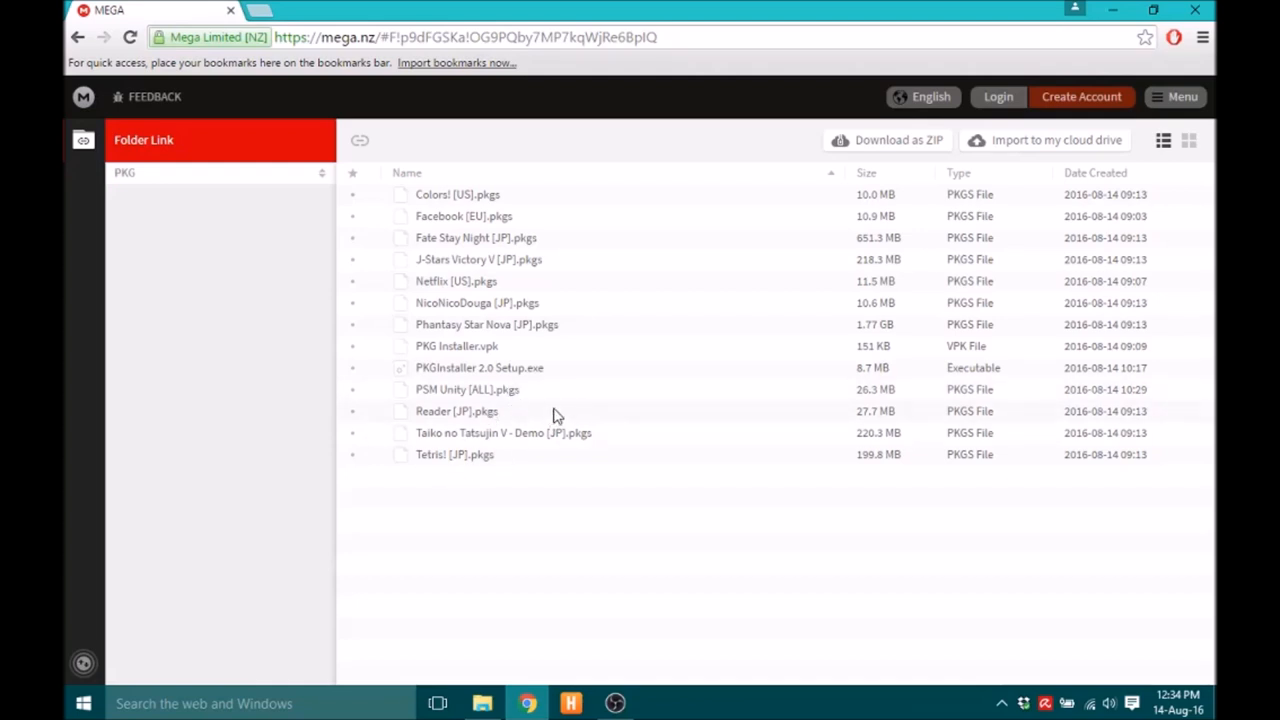
mouse_move(585, 242)
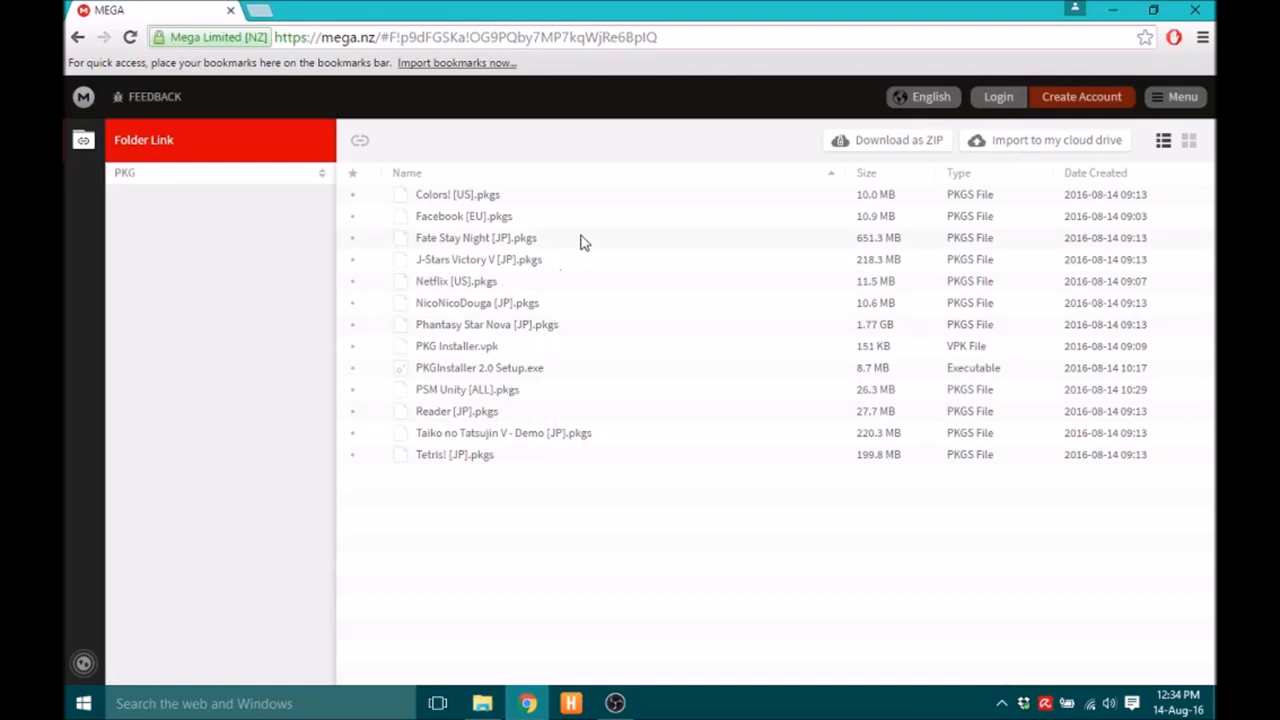
mouse_move(520, 283)
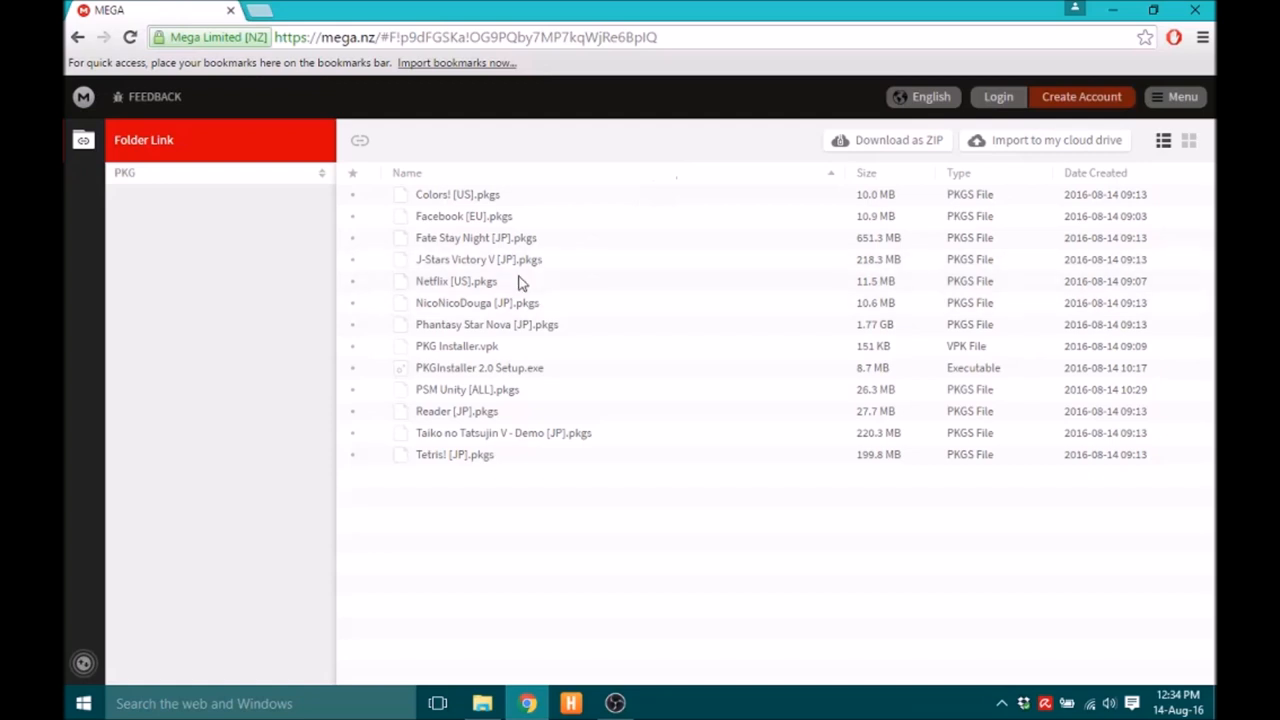
mouse_move(507, 291)
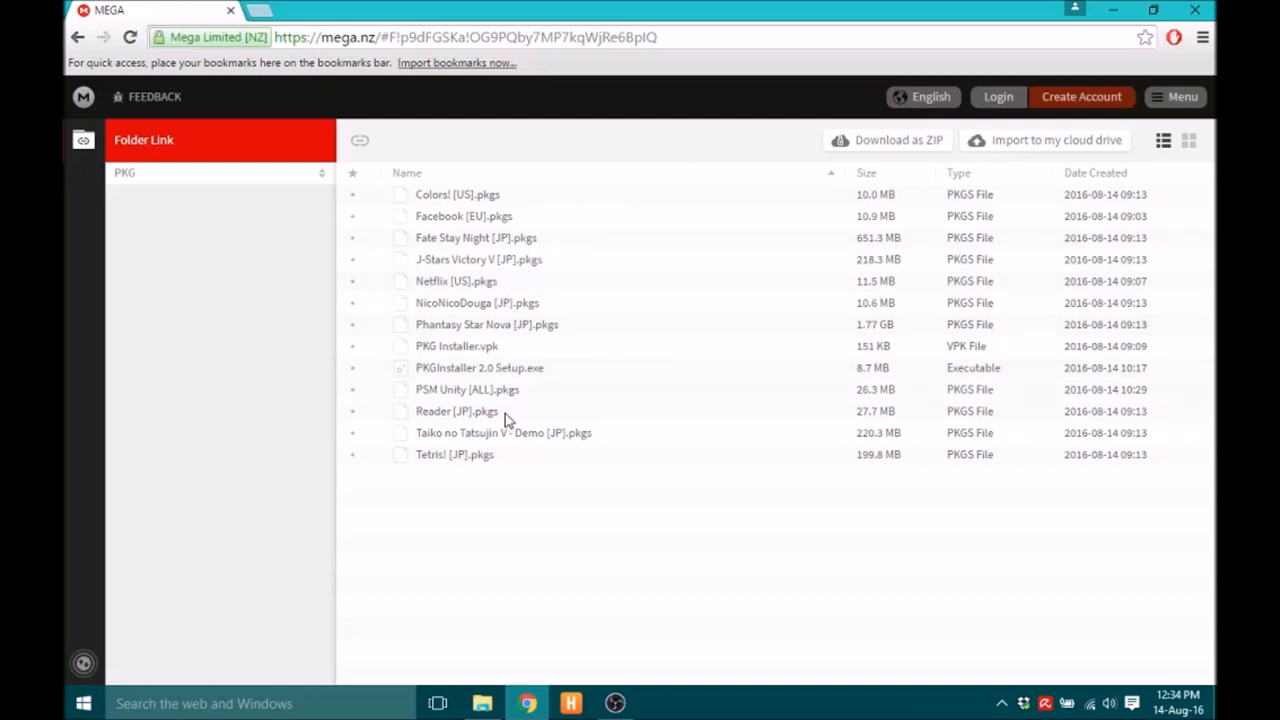
mouse_move(547, 206)
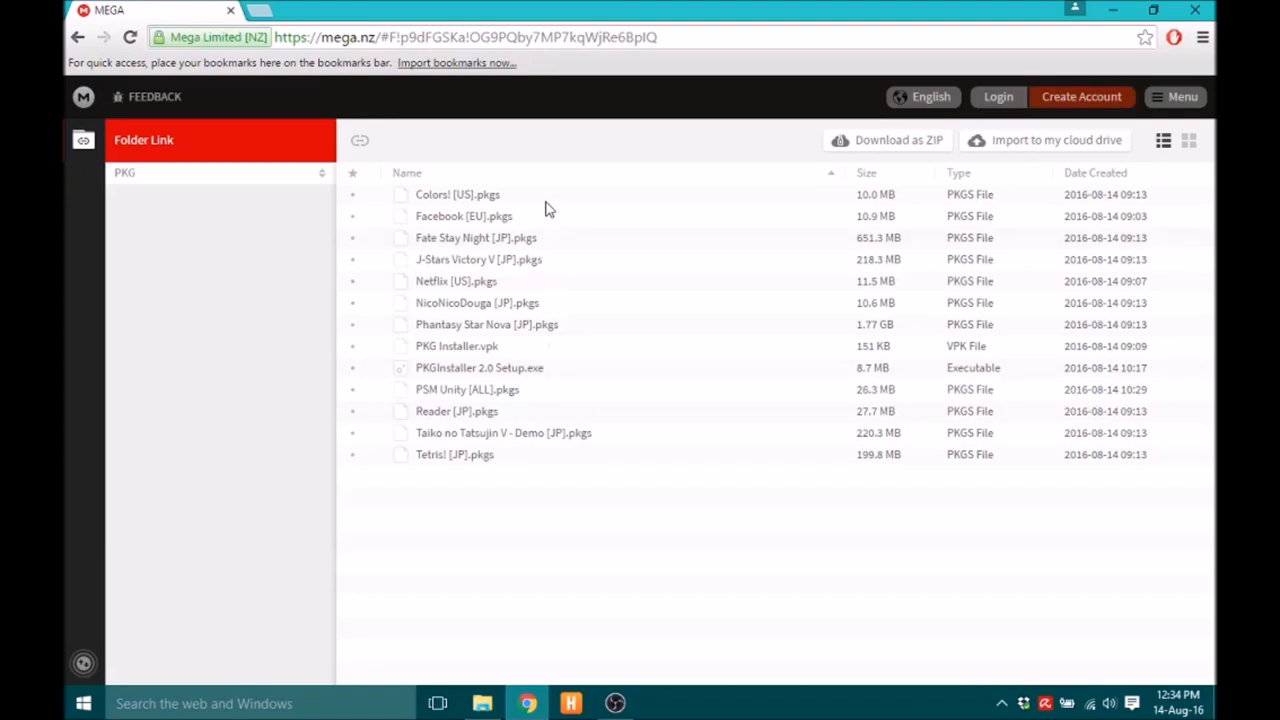
mouse_move(447, 222)
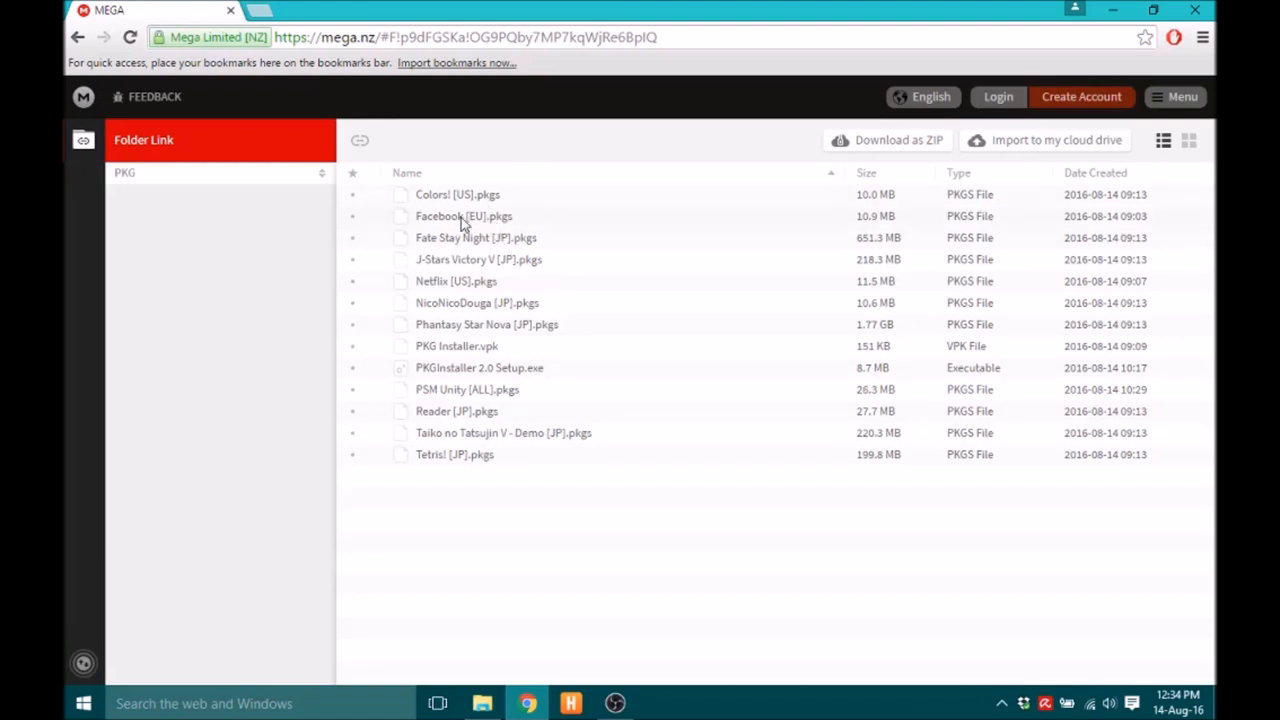
mouse_move(534, 381)
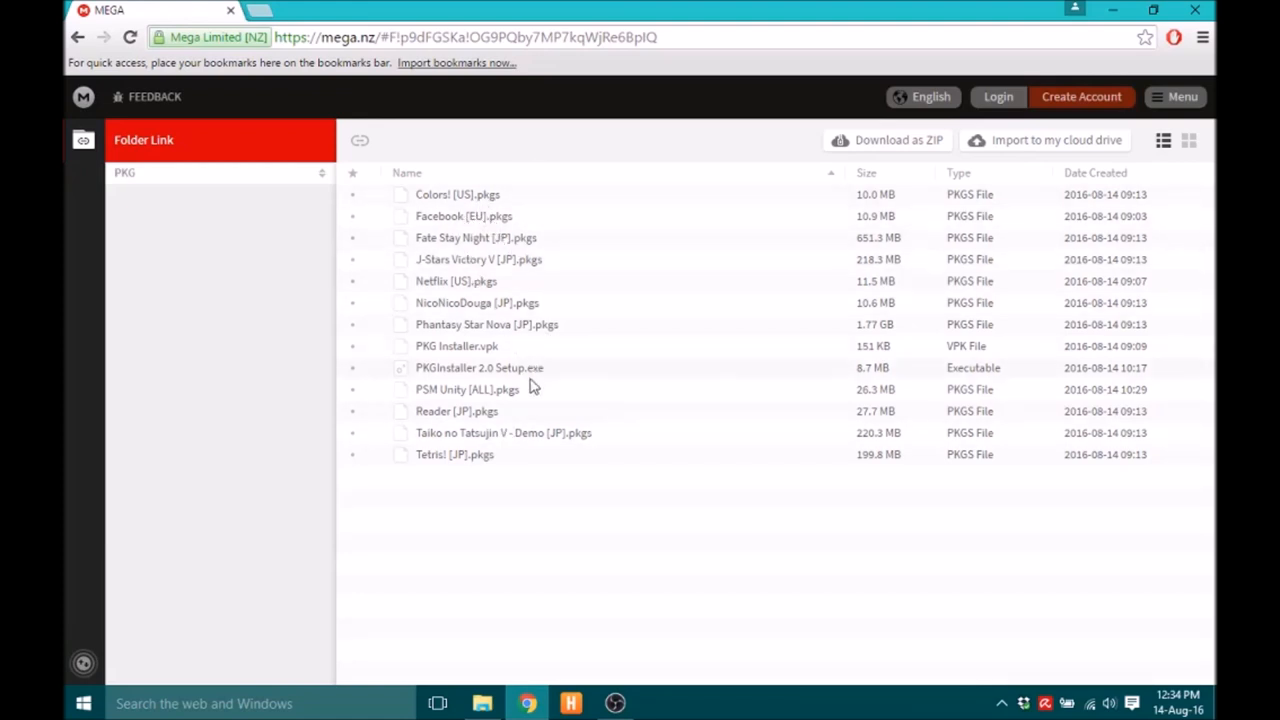
mouse_move(481, 329)
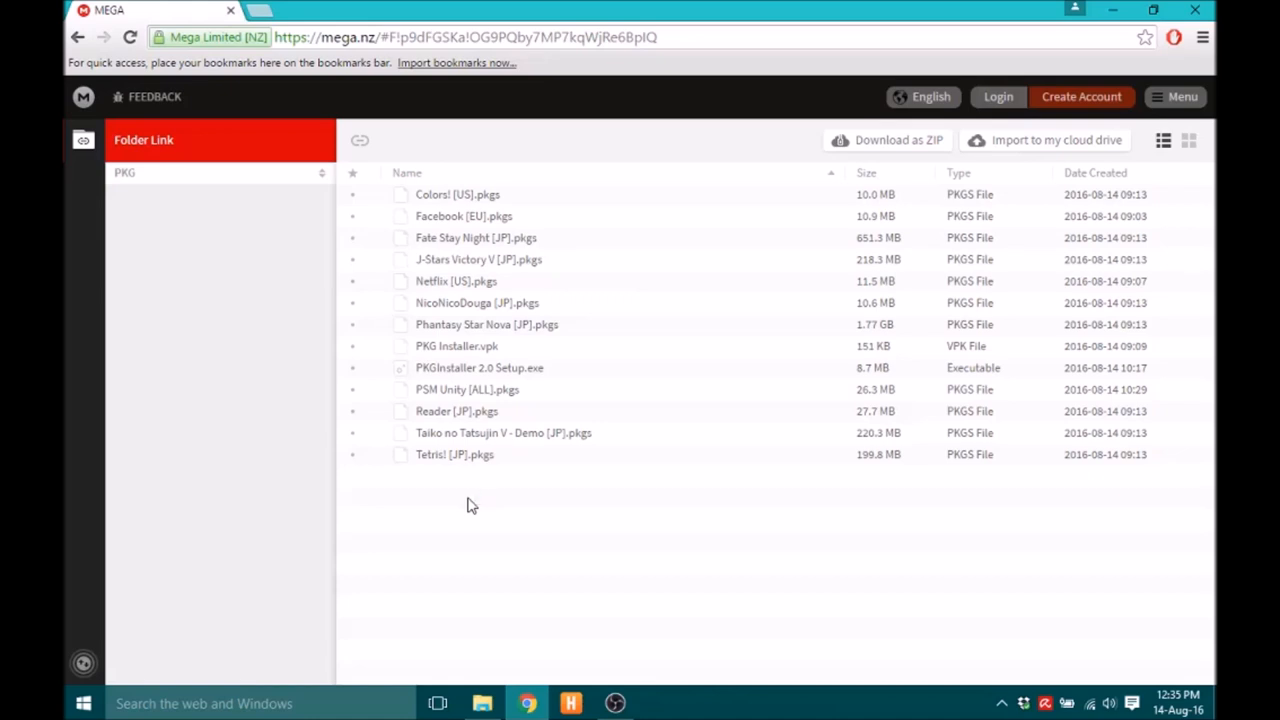
mouse_move(508, 358)
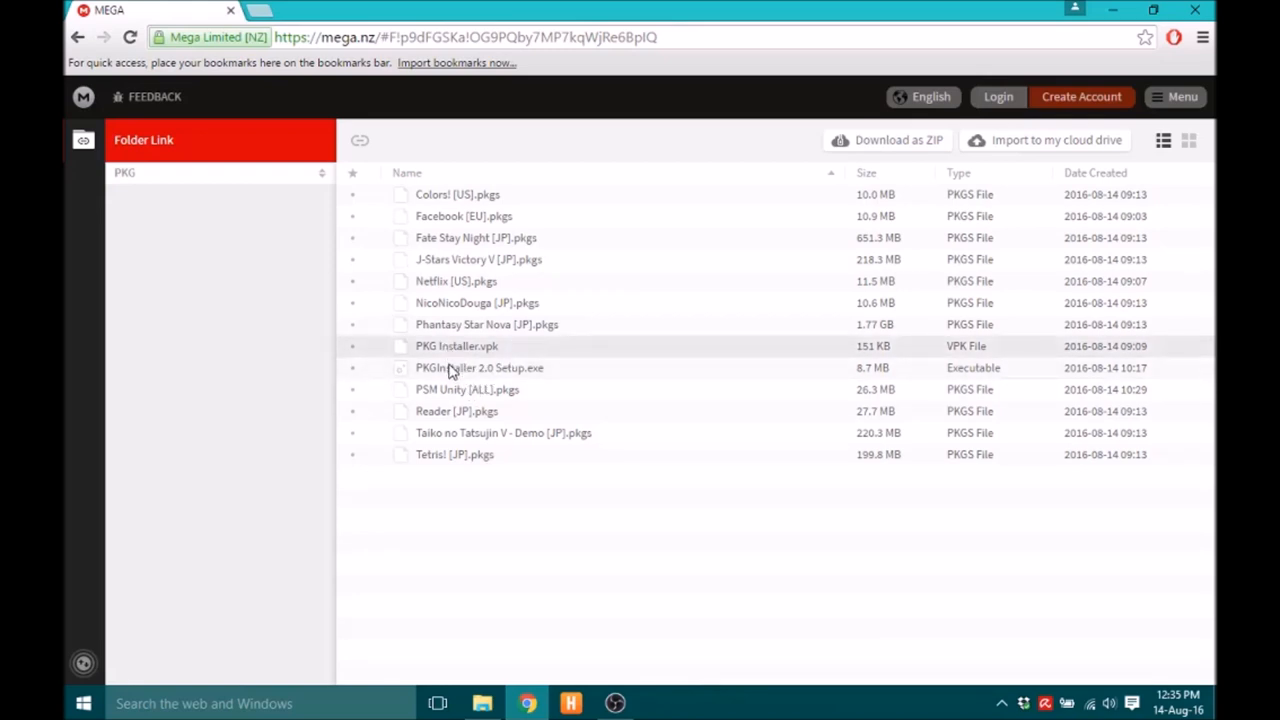
mouse_move(451, 368)
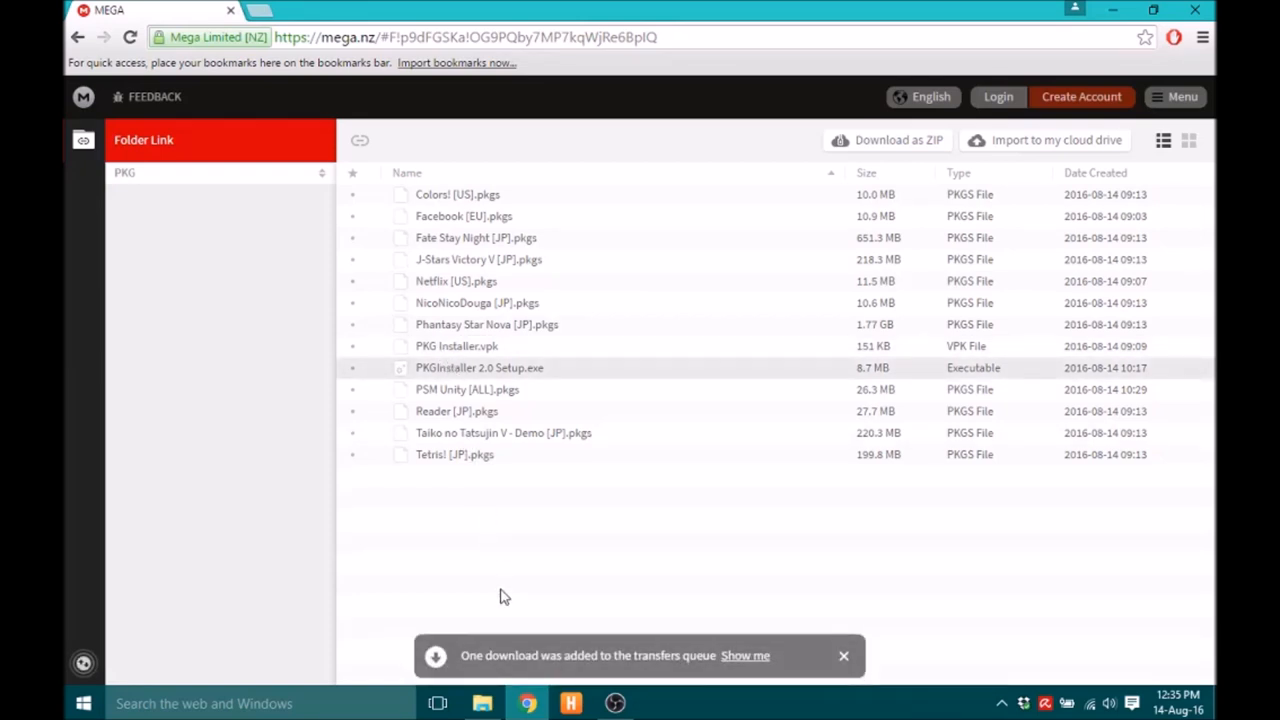
mouse_move(446, 346)
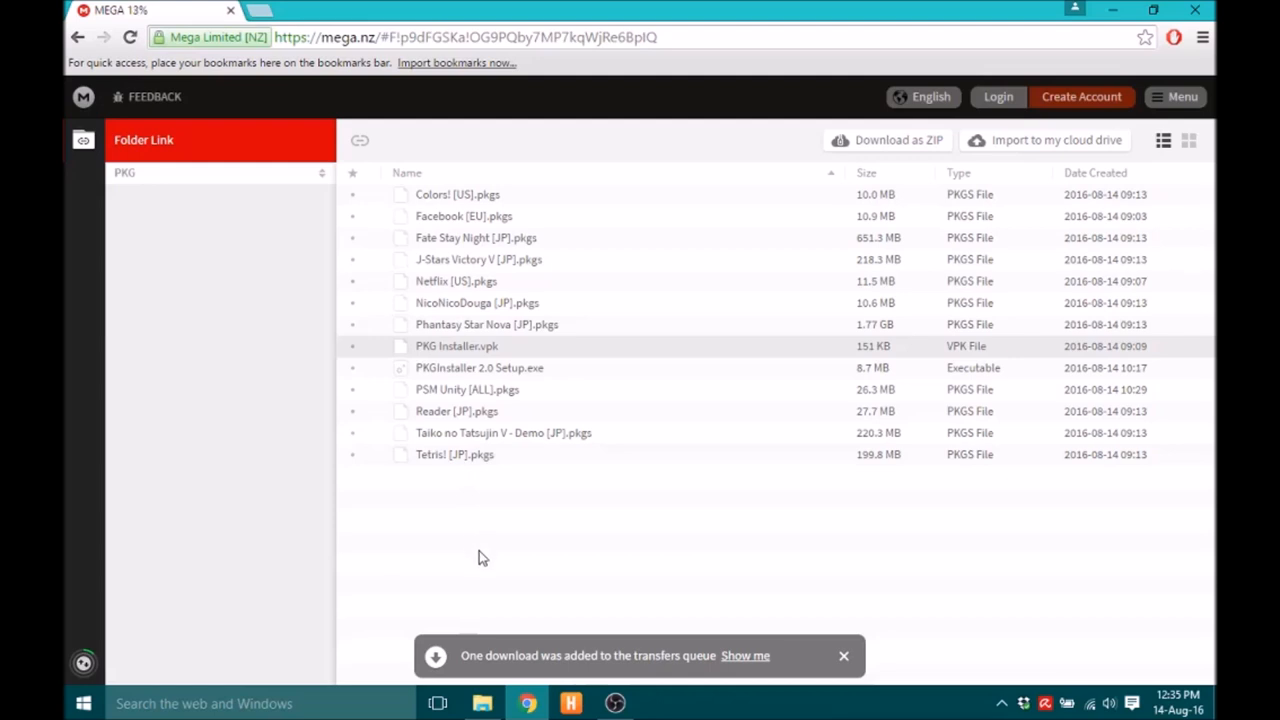
mouse_move(238, 593)
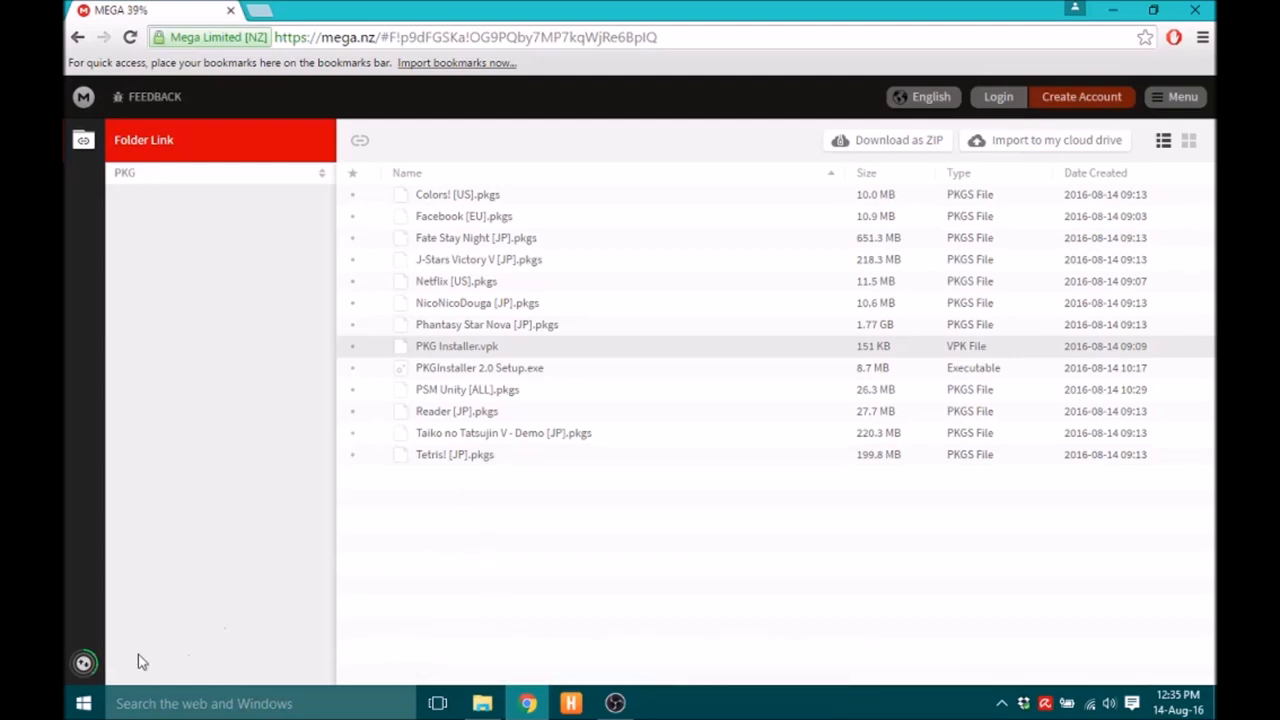
mouse_move(82, 671)
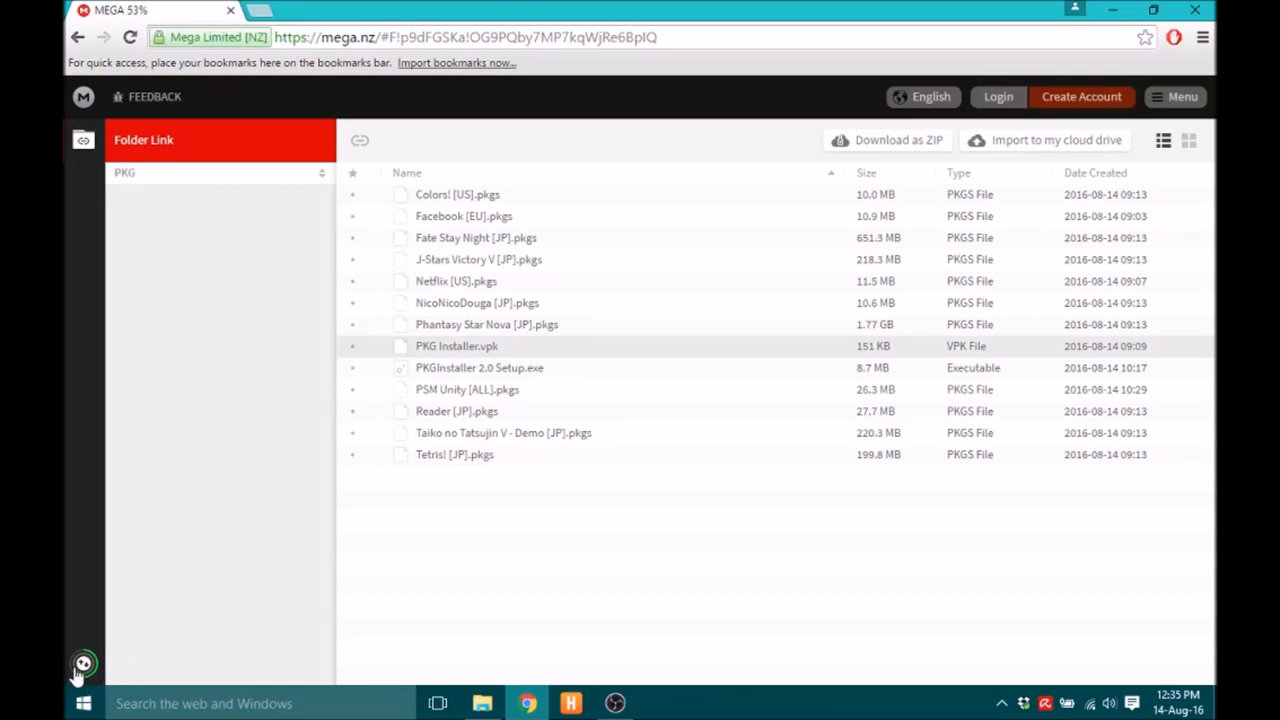
mouse_move(215, 643)
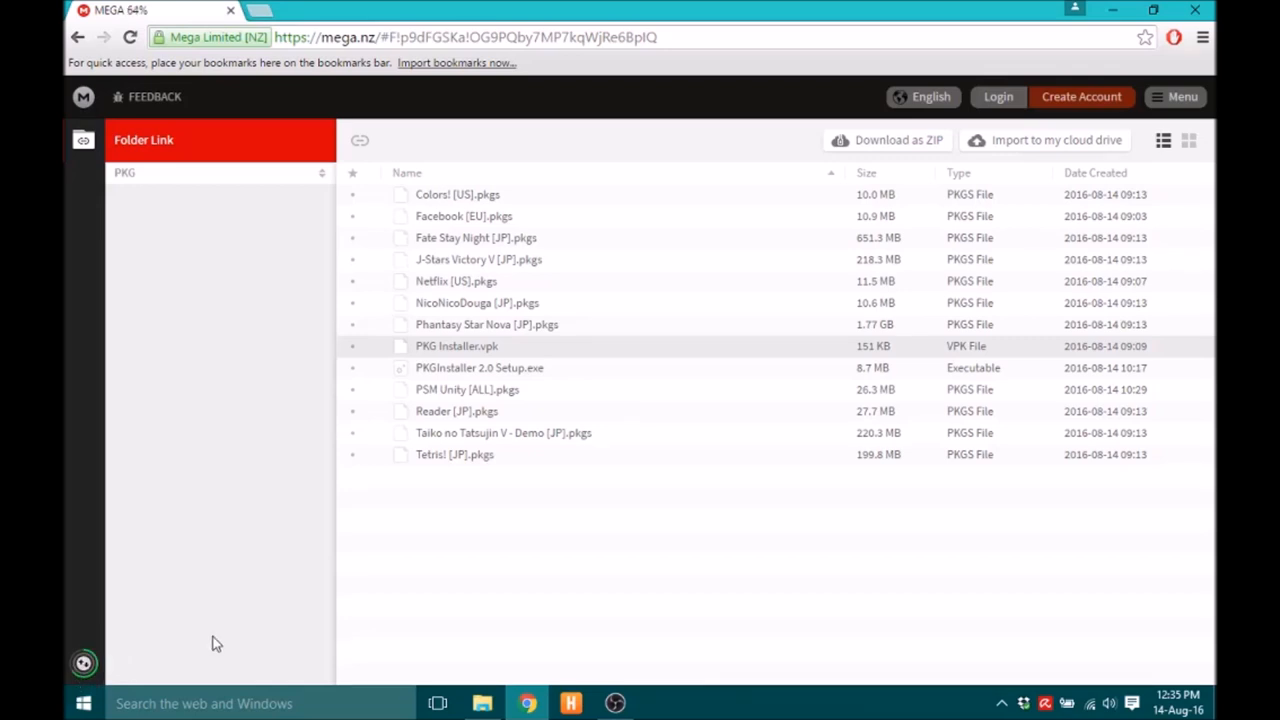
mouse_move(209, 655)
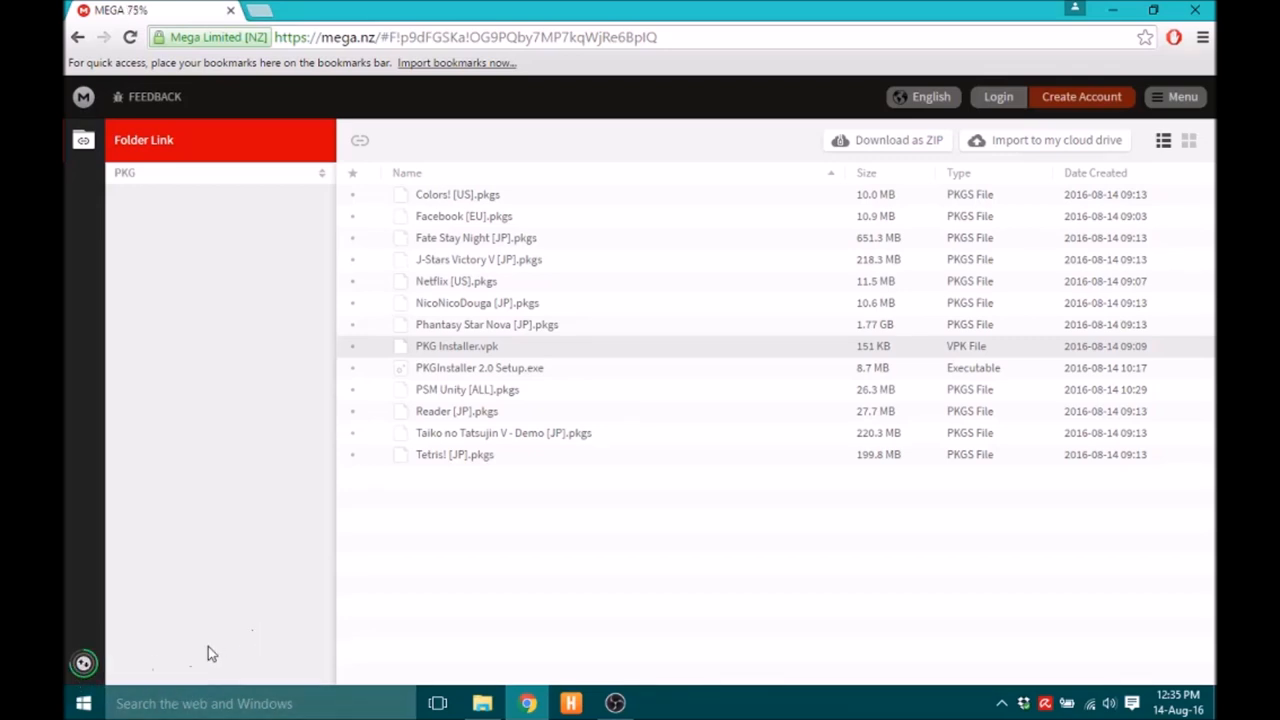
mouse_move(283, 663)
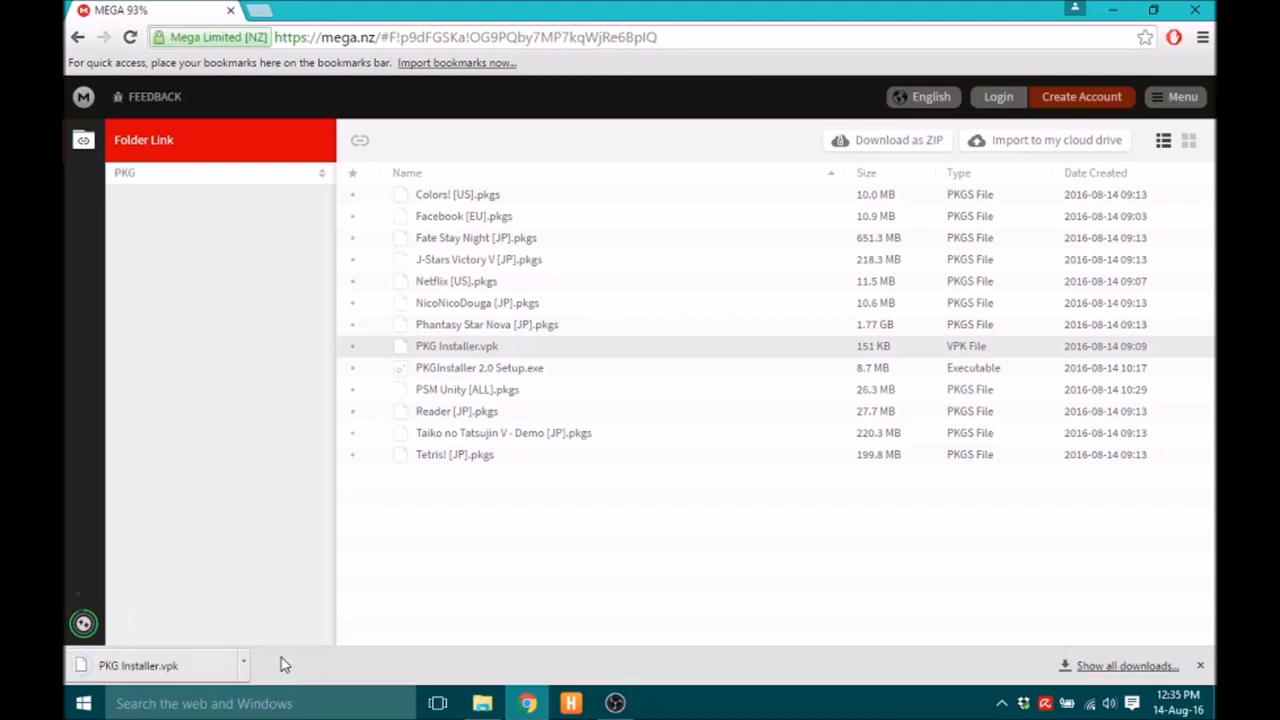
mouse_move(340, 608)
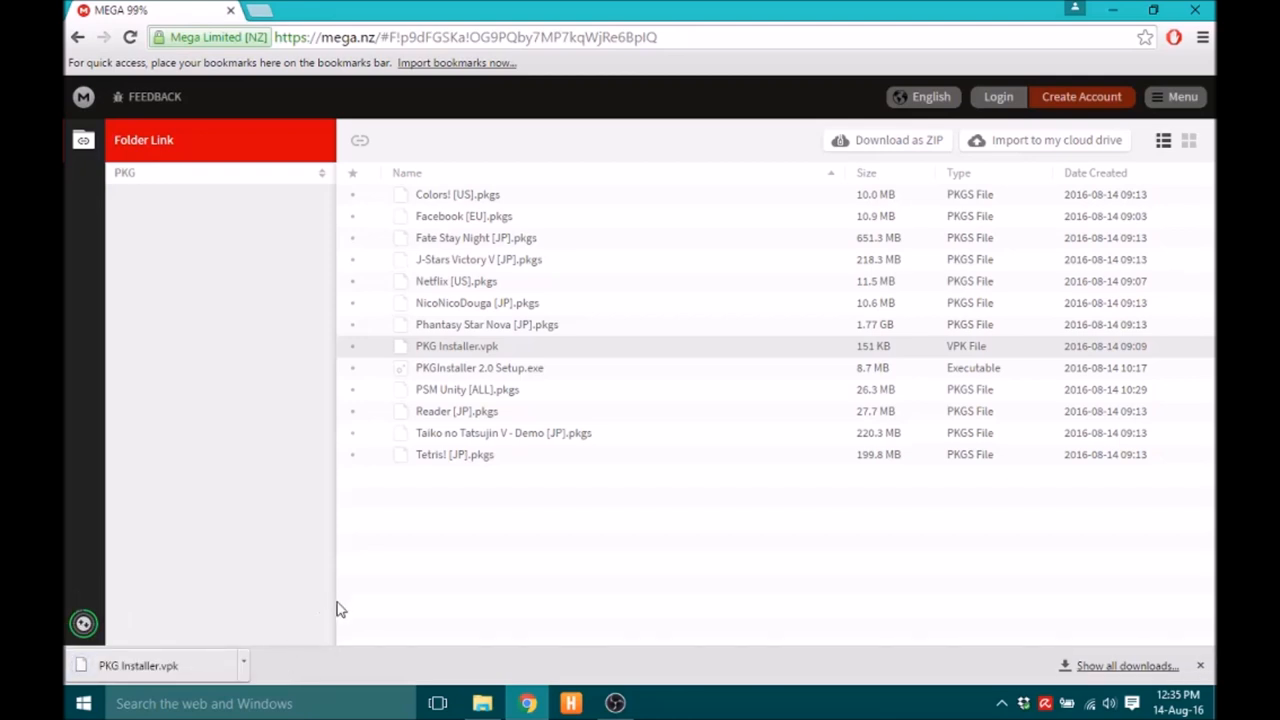
mouse_move(439, 603)
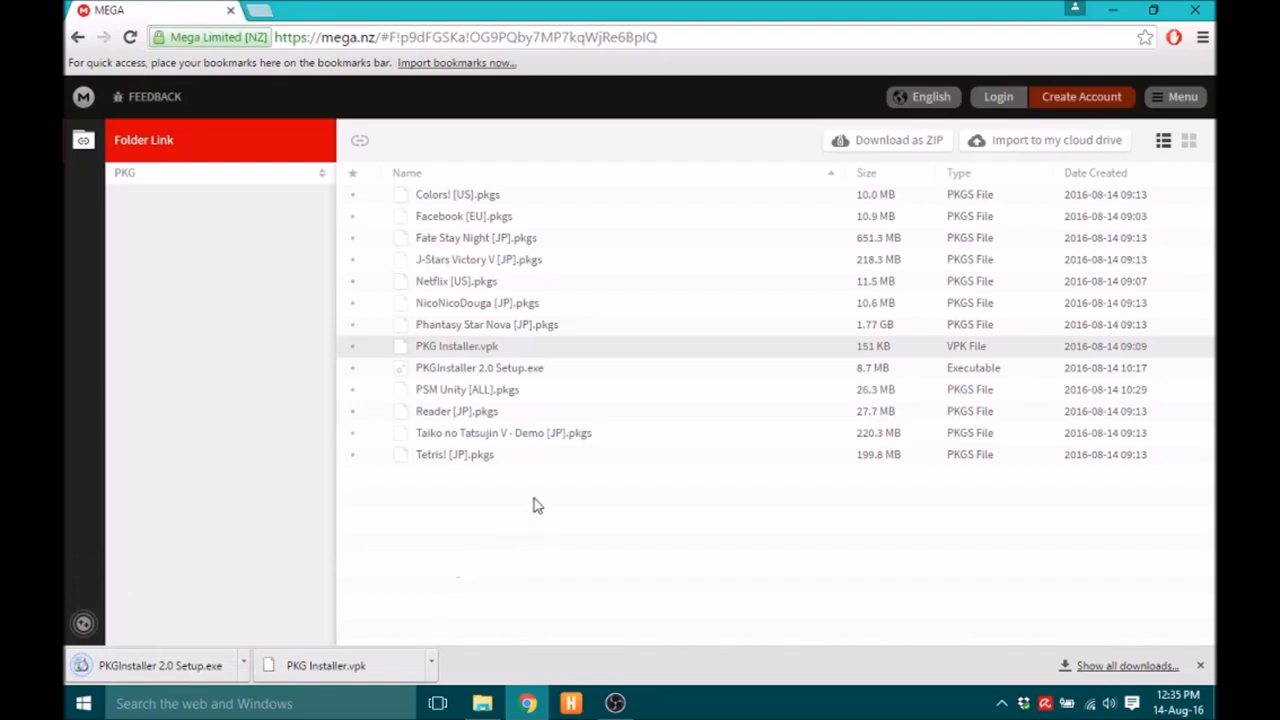
mouse_move(490, 420)
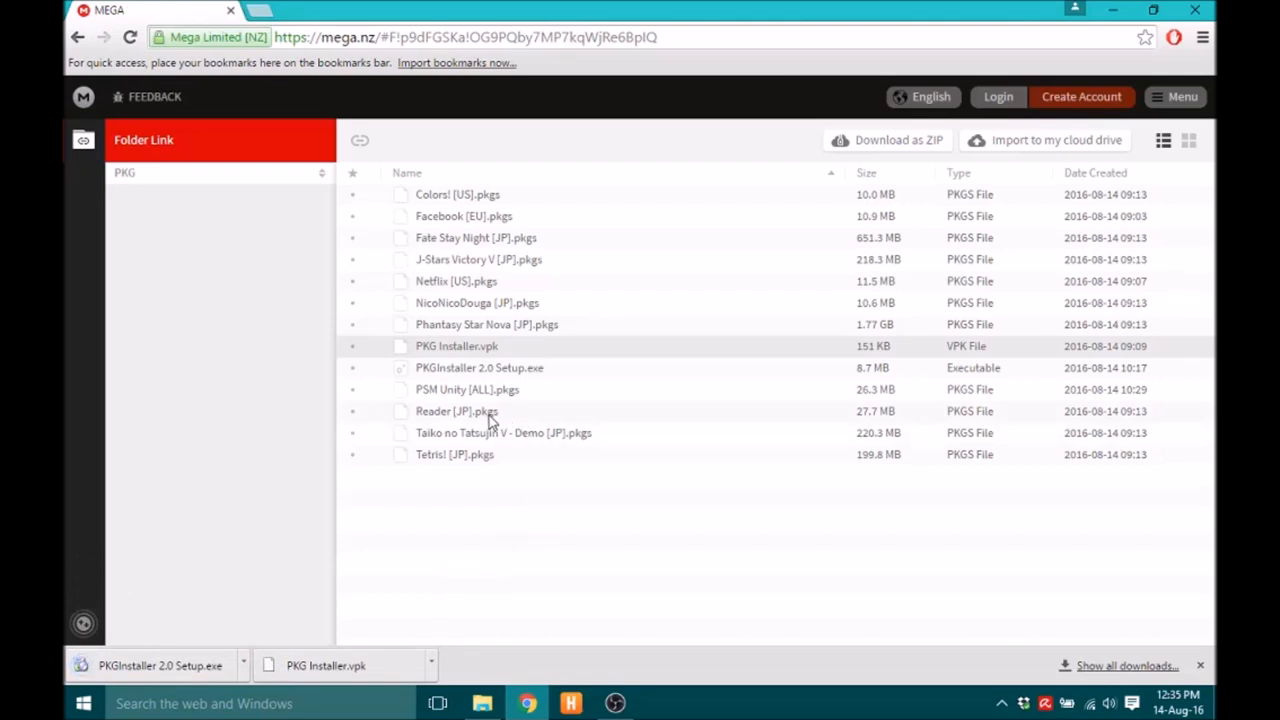
mouse_move(507, 448)
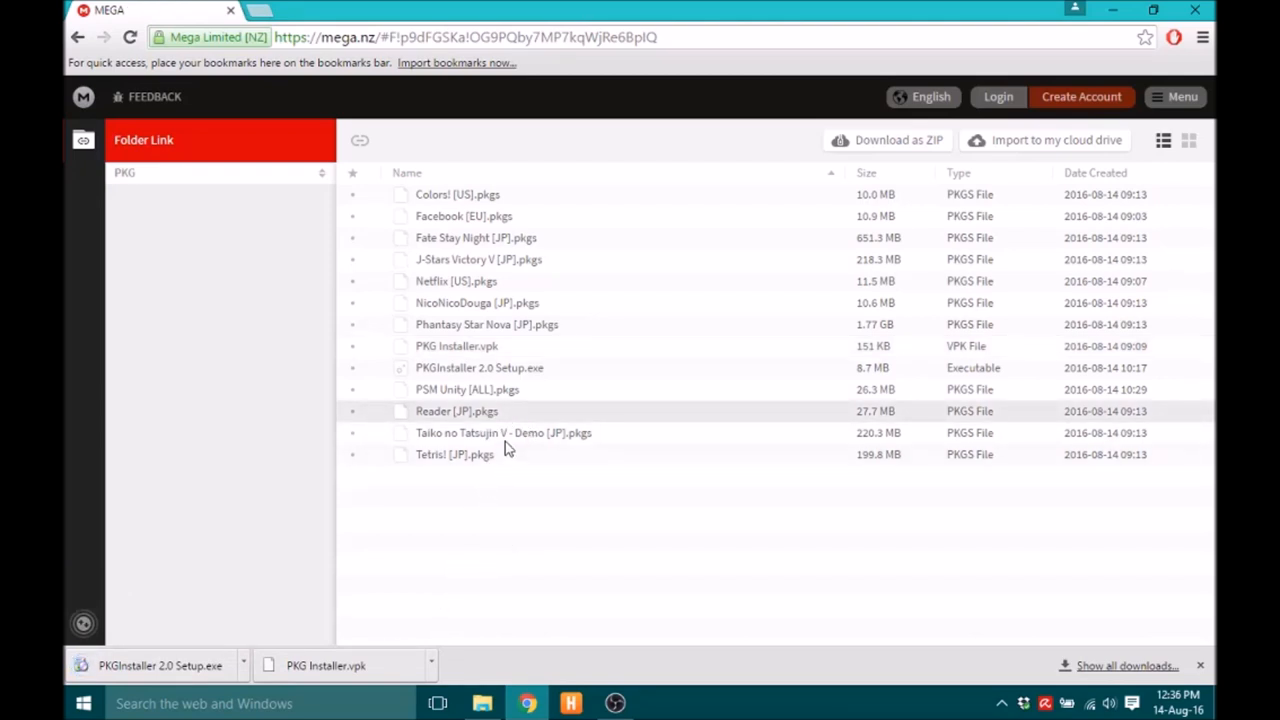
mouse_move(511, 419)
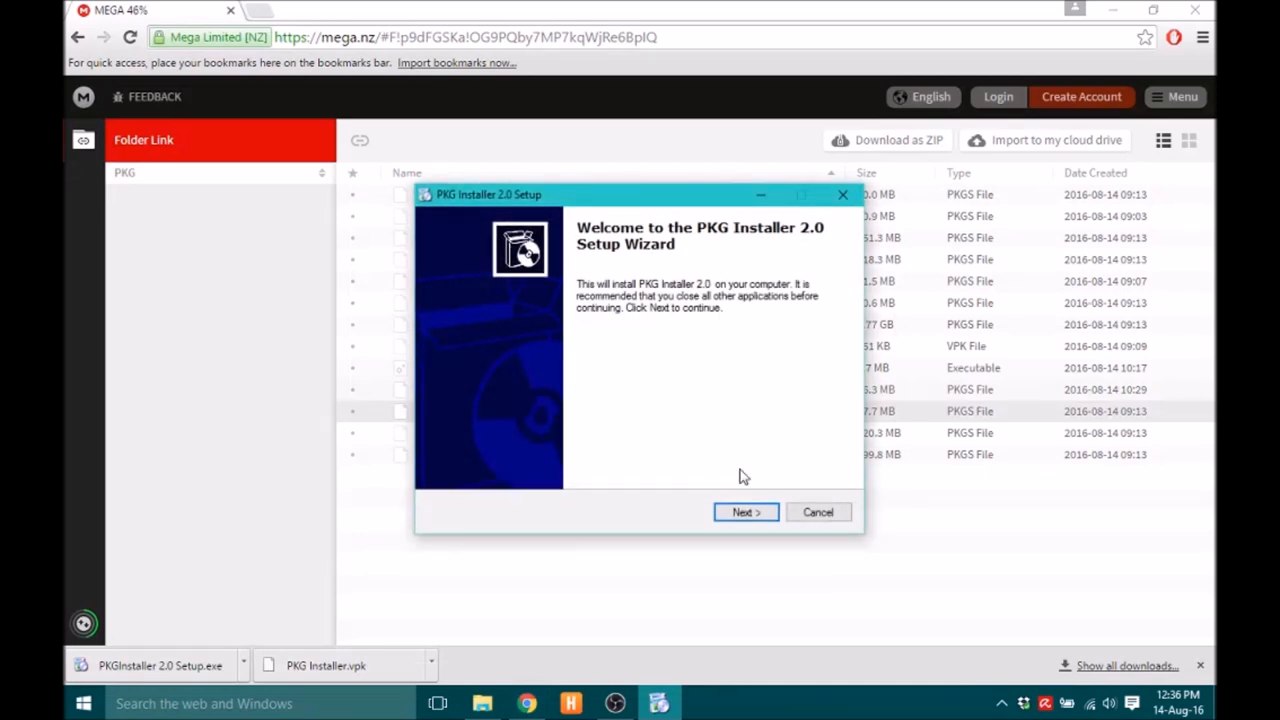
click(745, 512)
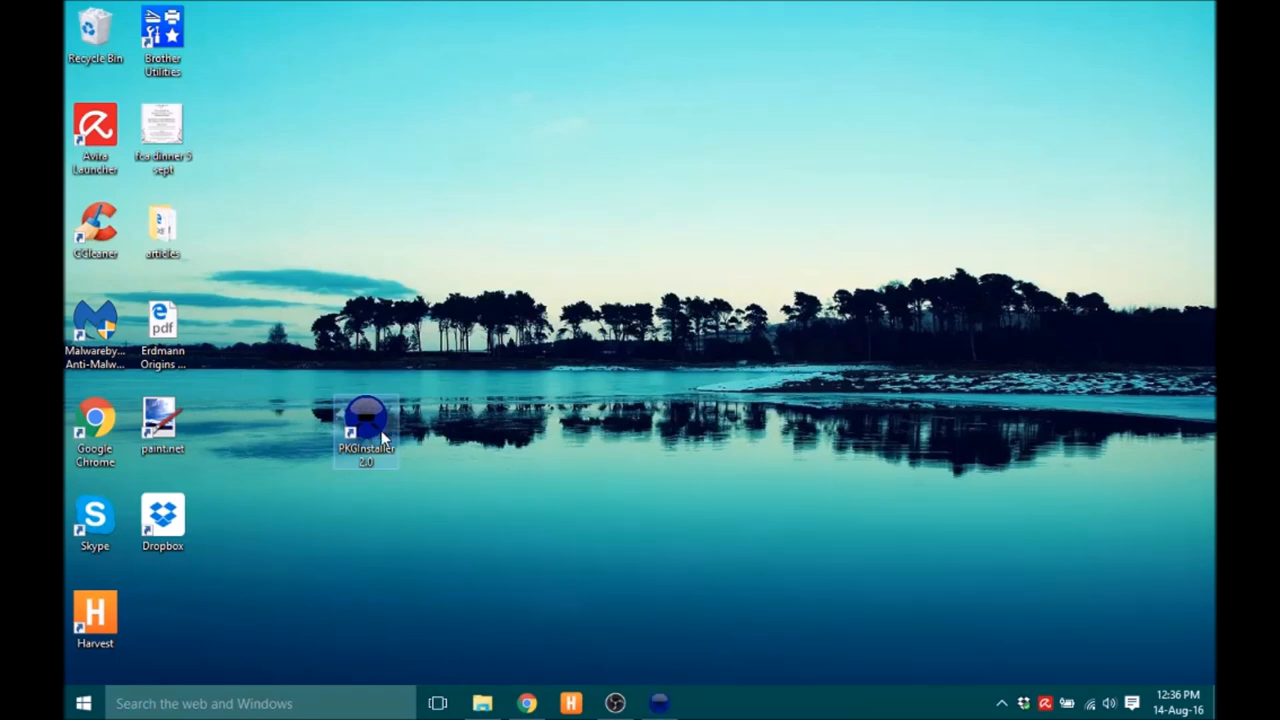
Launch PKGInstaller 2.0 from its desktop shortcut to bring up the PC Assistant window.
double_click(366, 423)
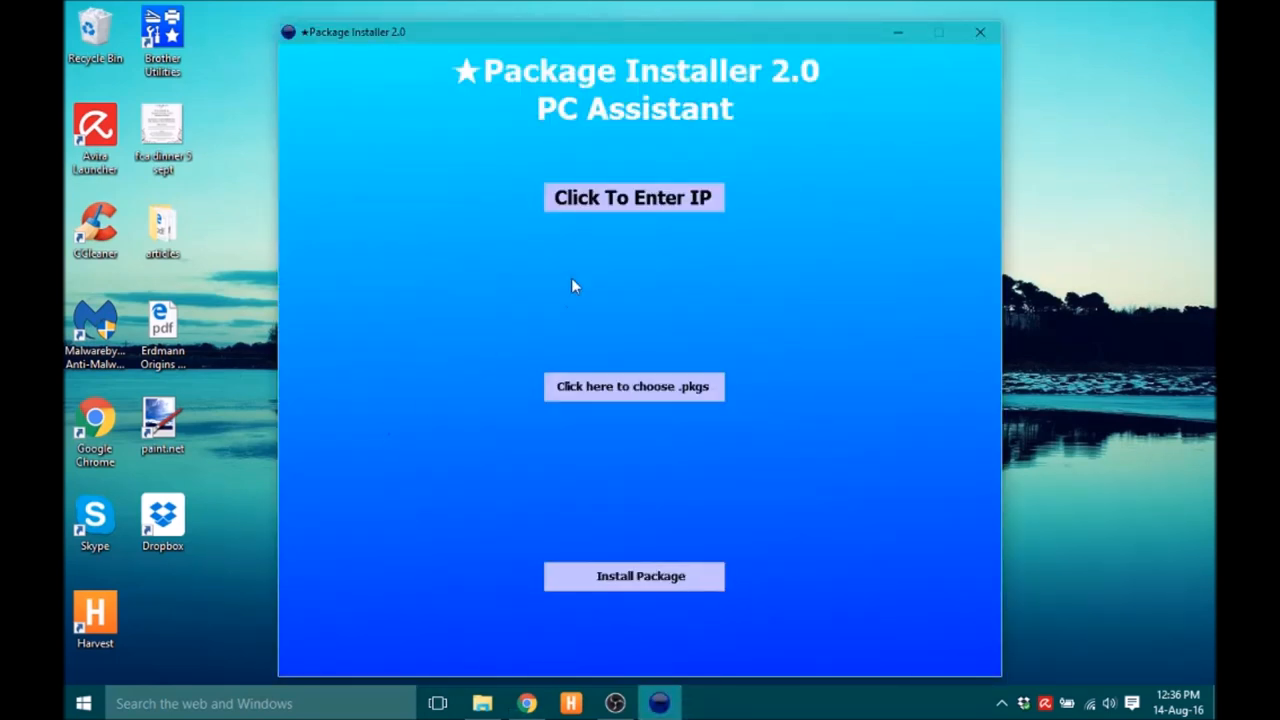
mouse_move(912, 36)
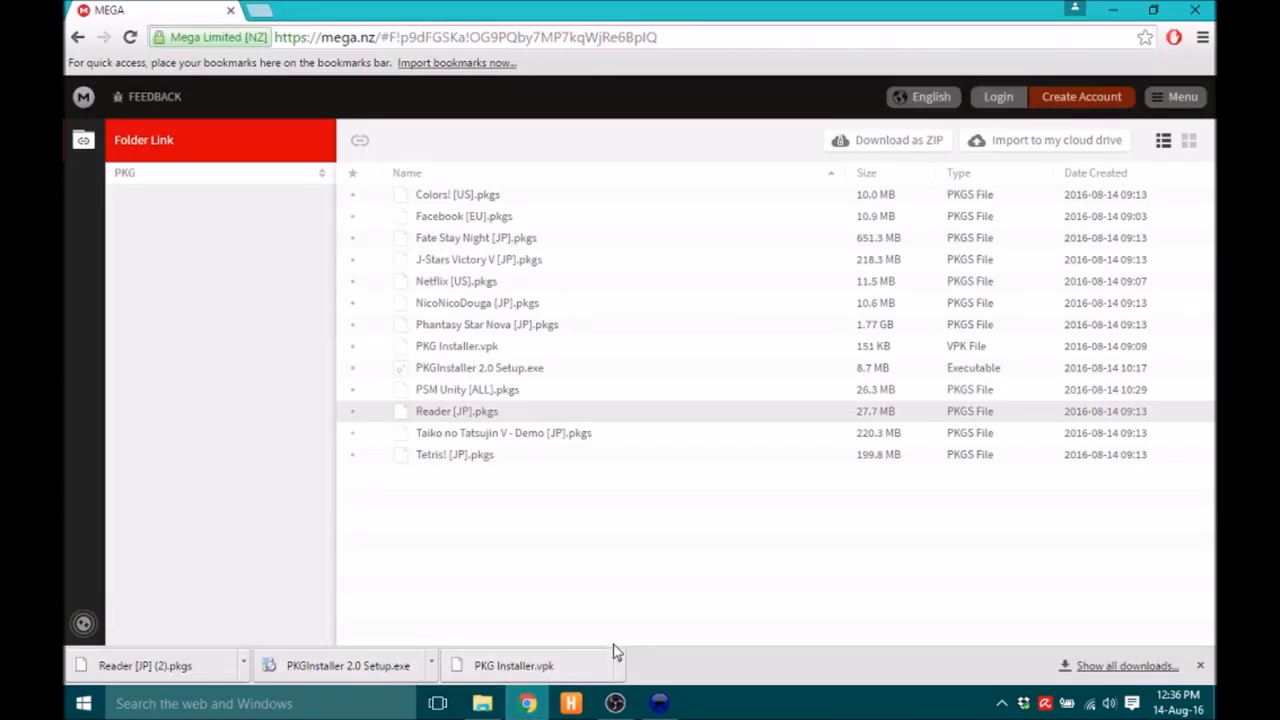
mouse_move(624, 658)
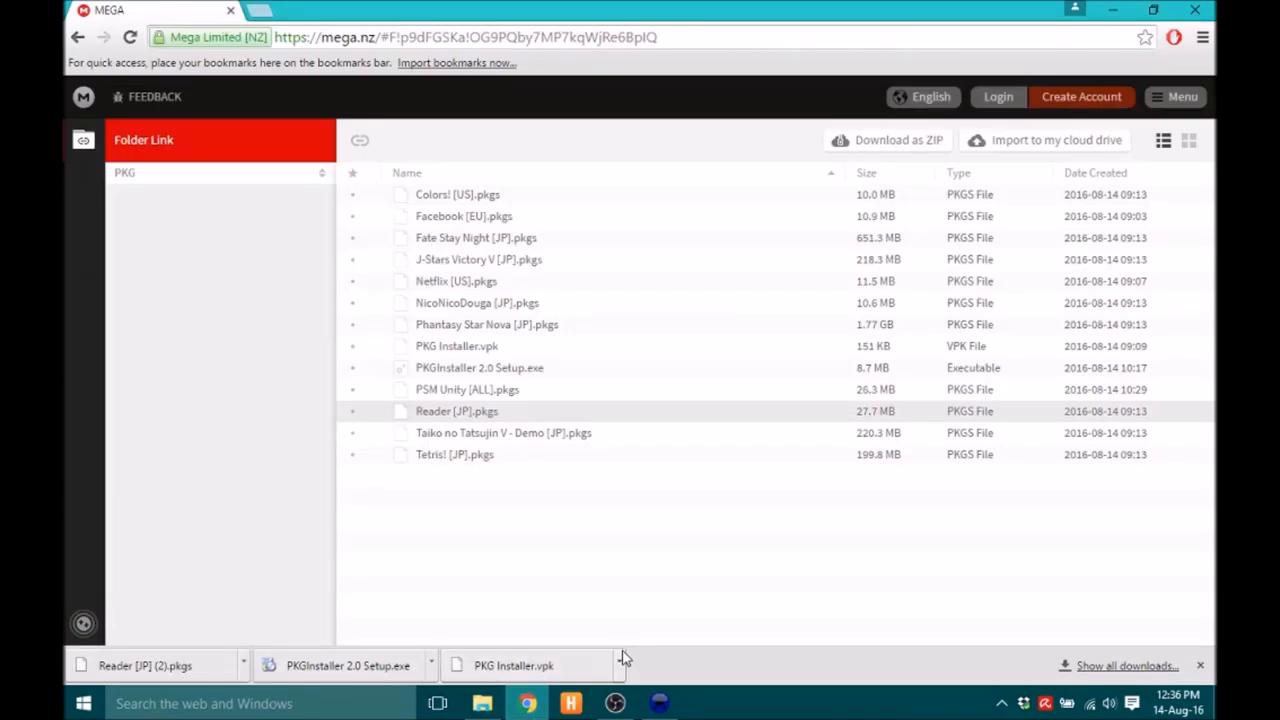
mouse_move(625, 660)
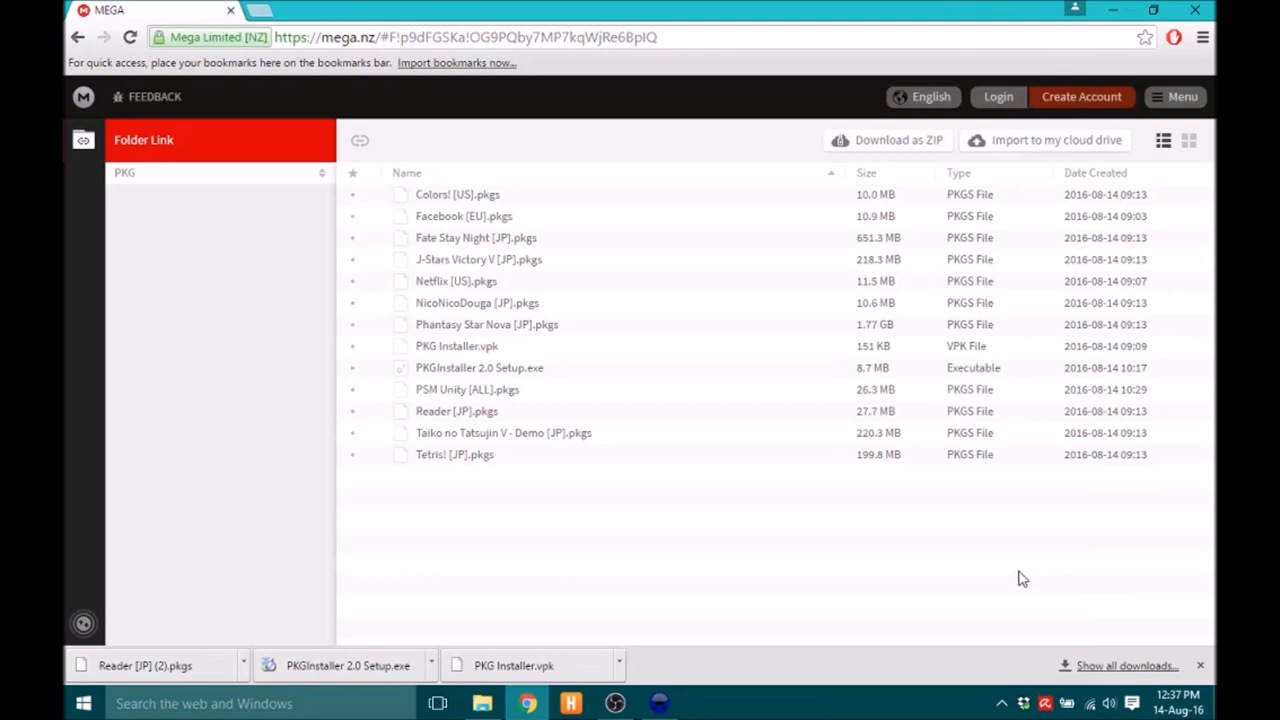
mouse_move(852, 620)
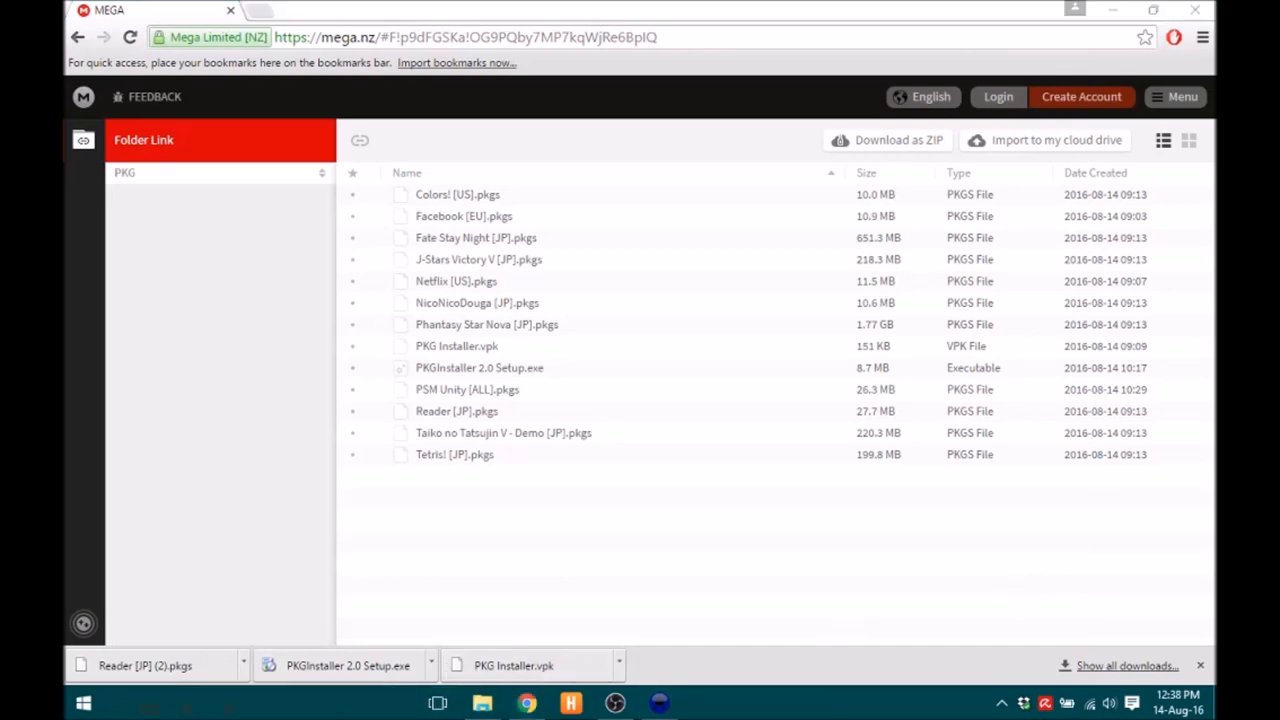
Let the Reader [JP].pkgs download finish and bring FileZilla forward.
click(84, 701)
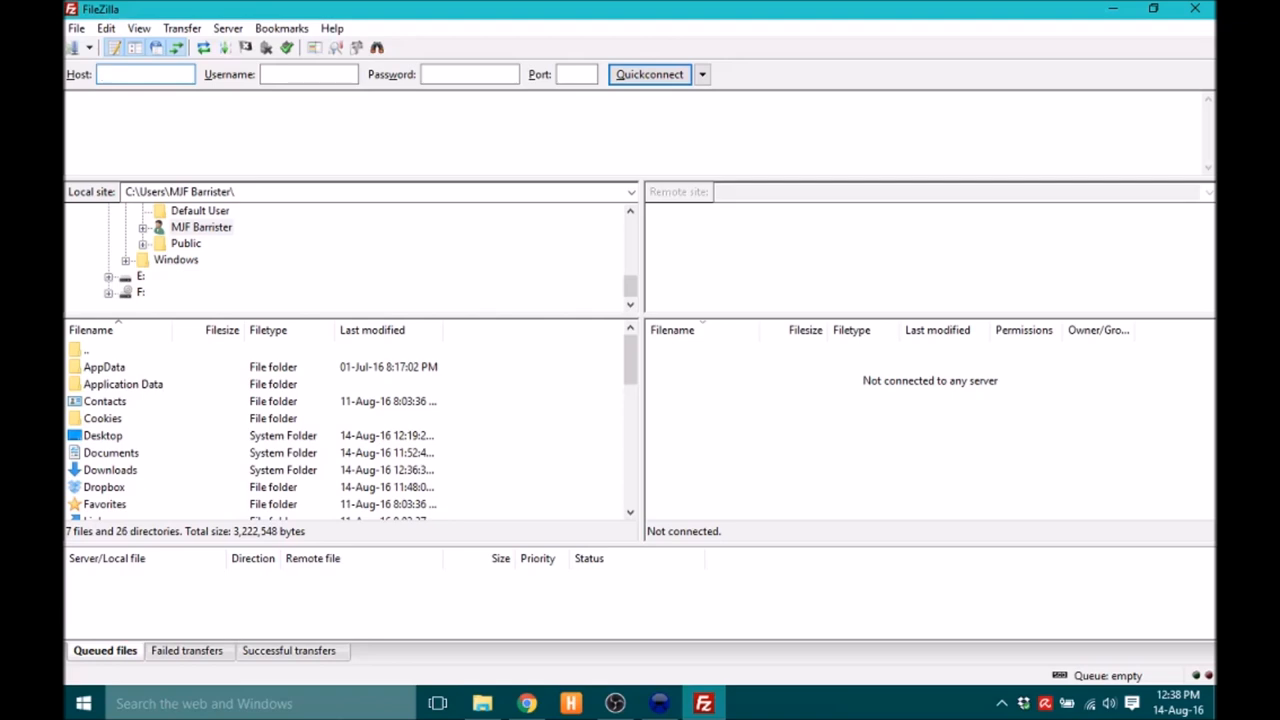
Quickconnect FileZilla to host 192.168.1.6 on port 1337.
click(145, 74)
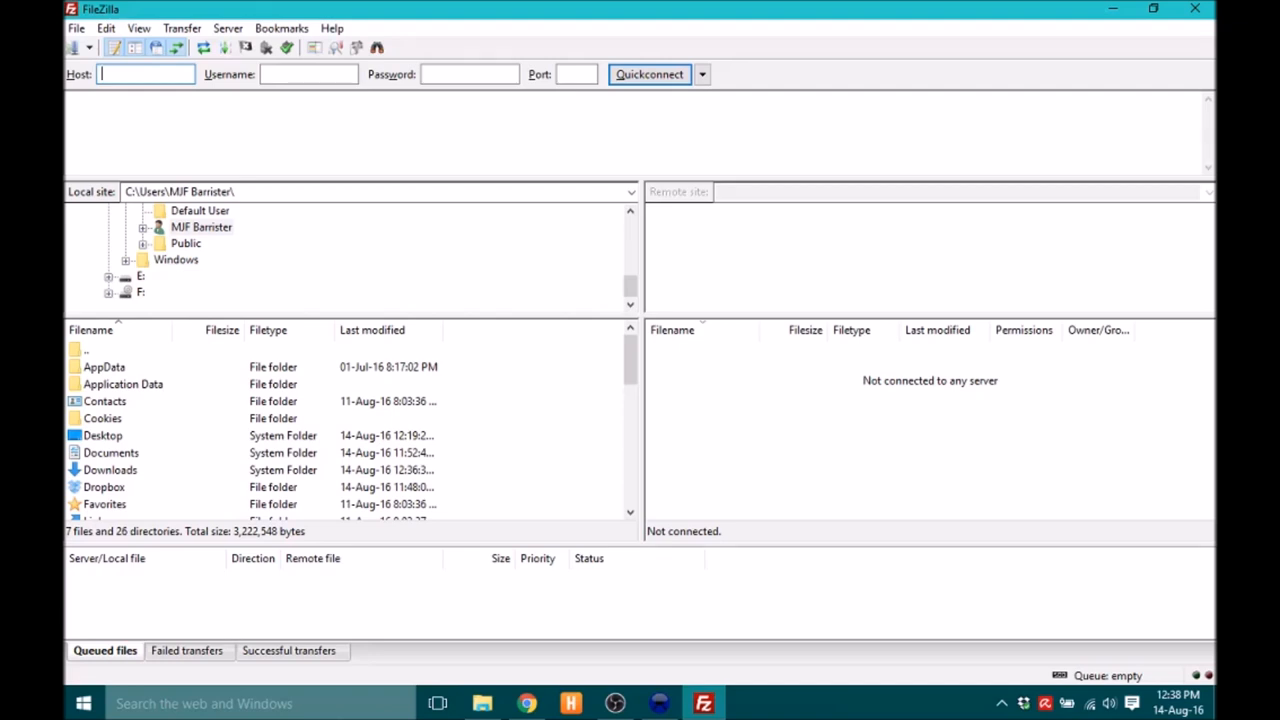
text(192.1)
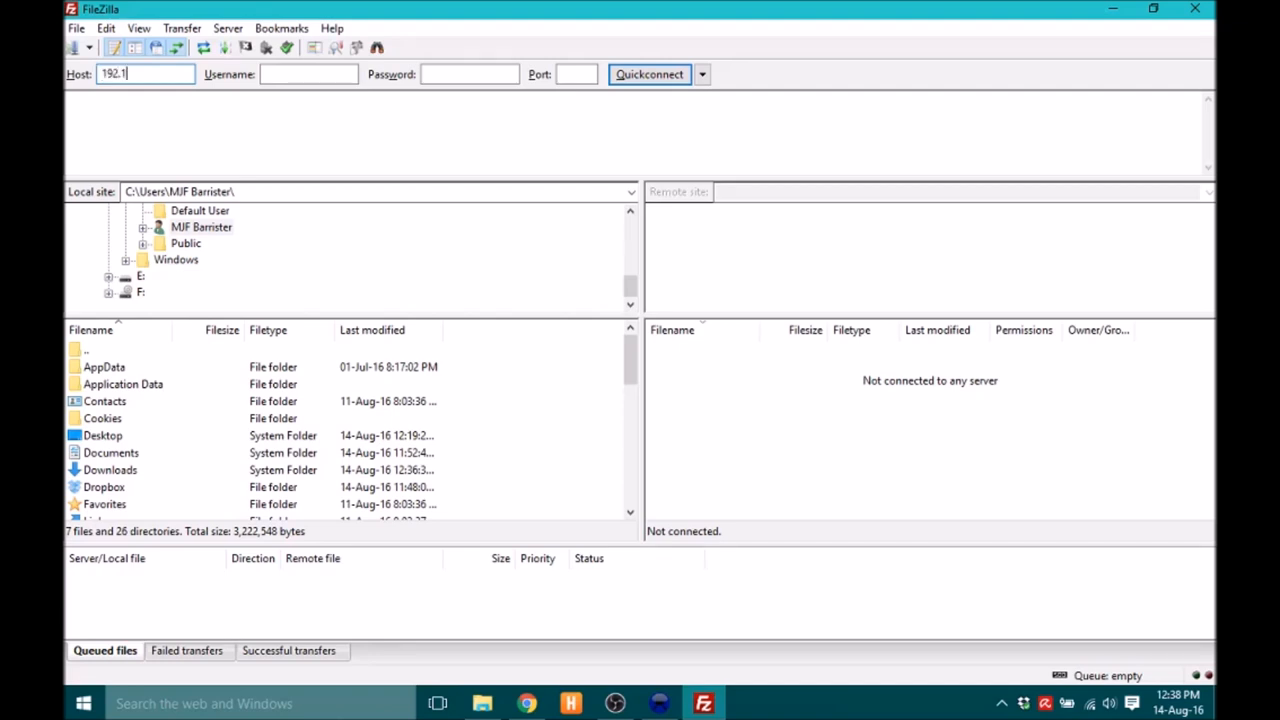
text(68.1.6:133)
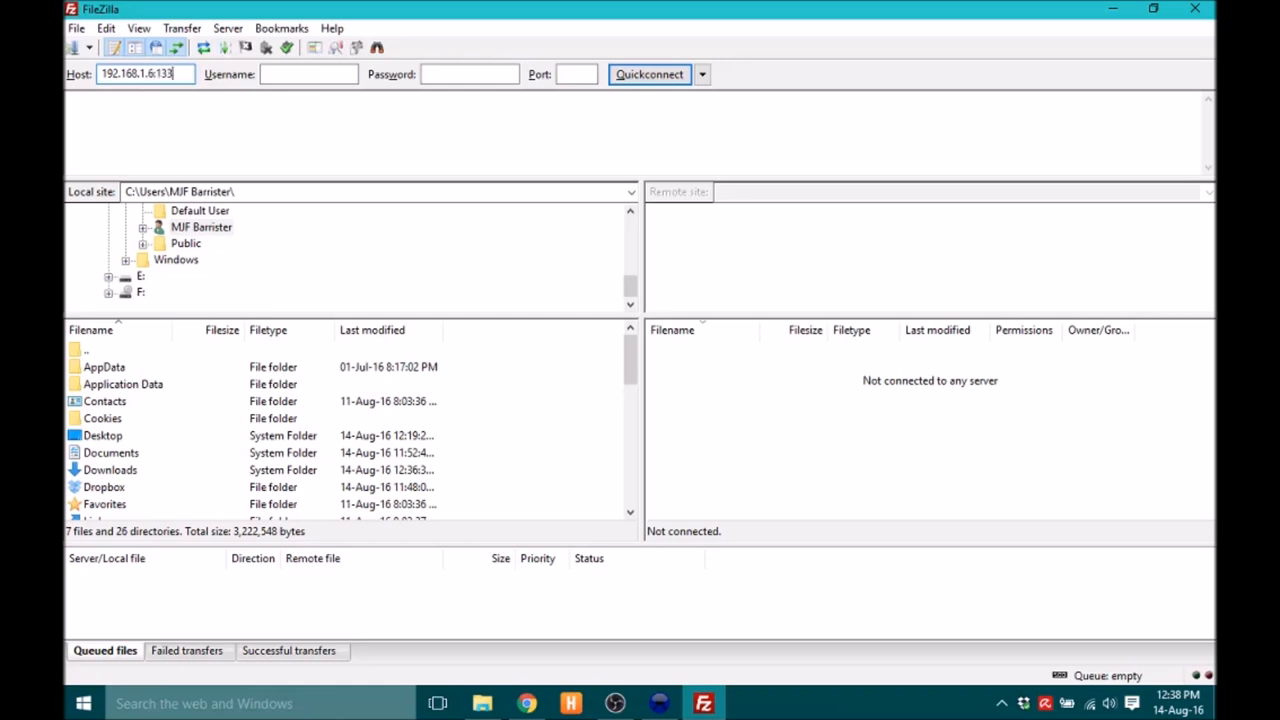
click(649, 74)
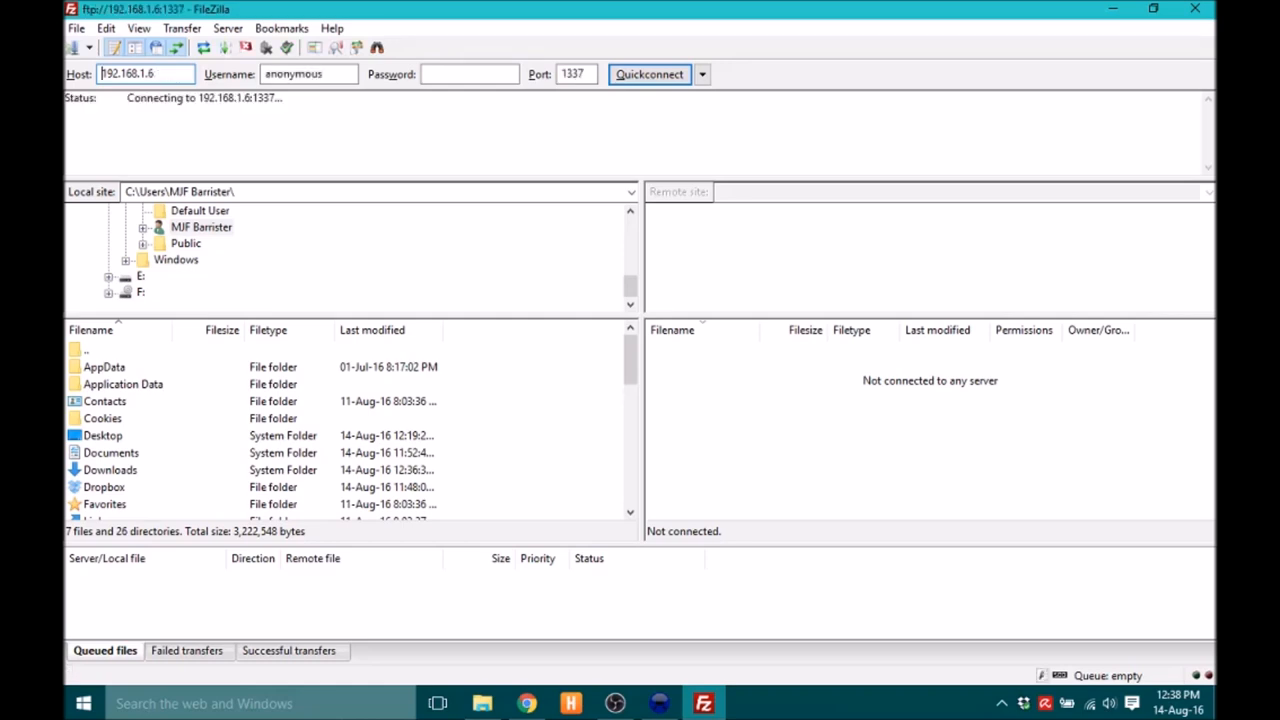
click(648, 73)
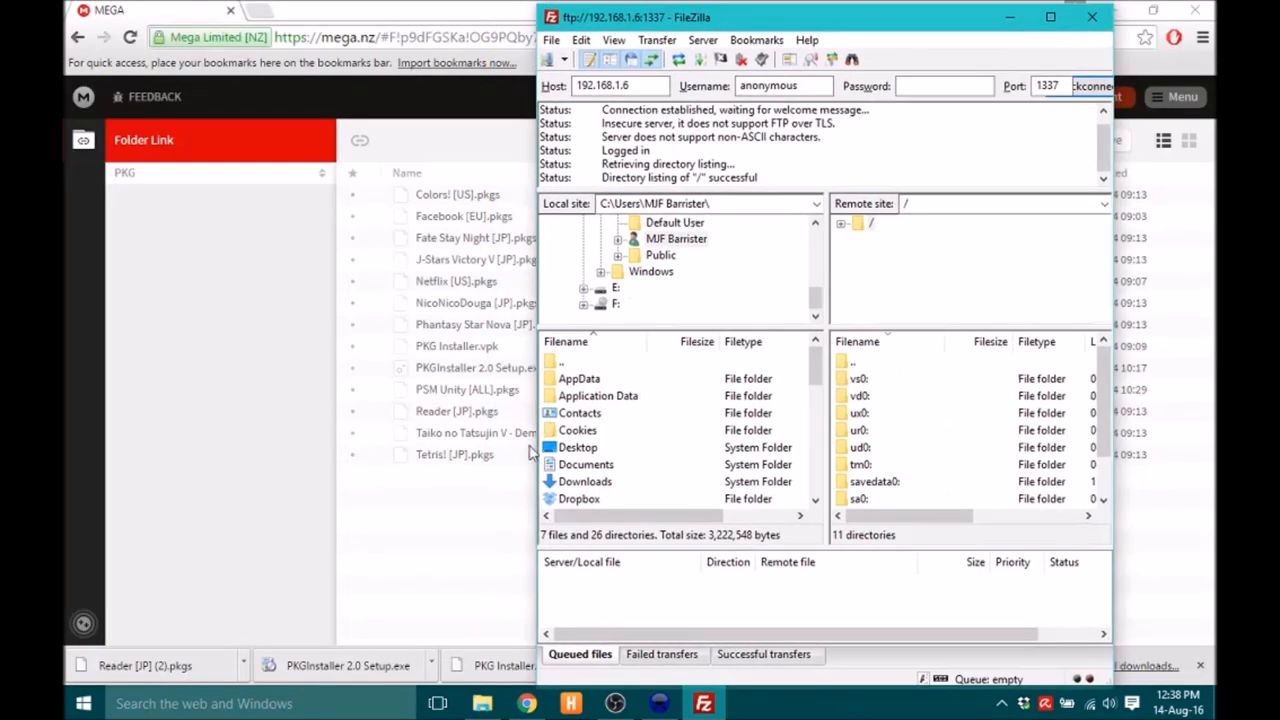
mouse_move(488, 638)
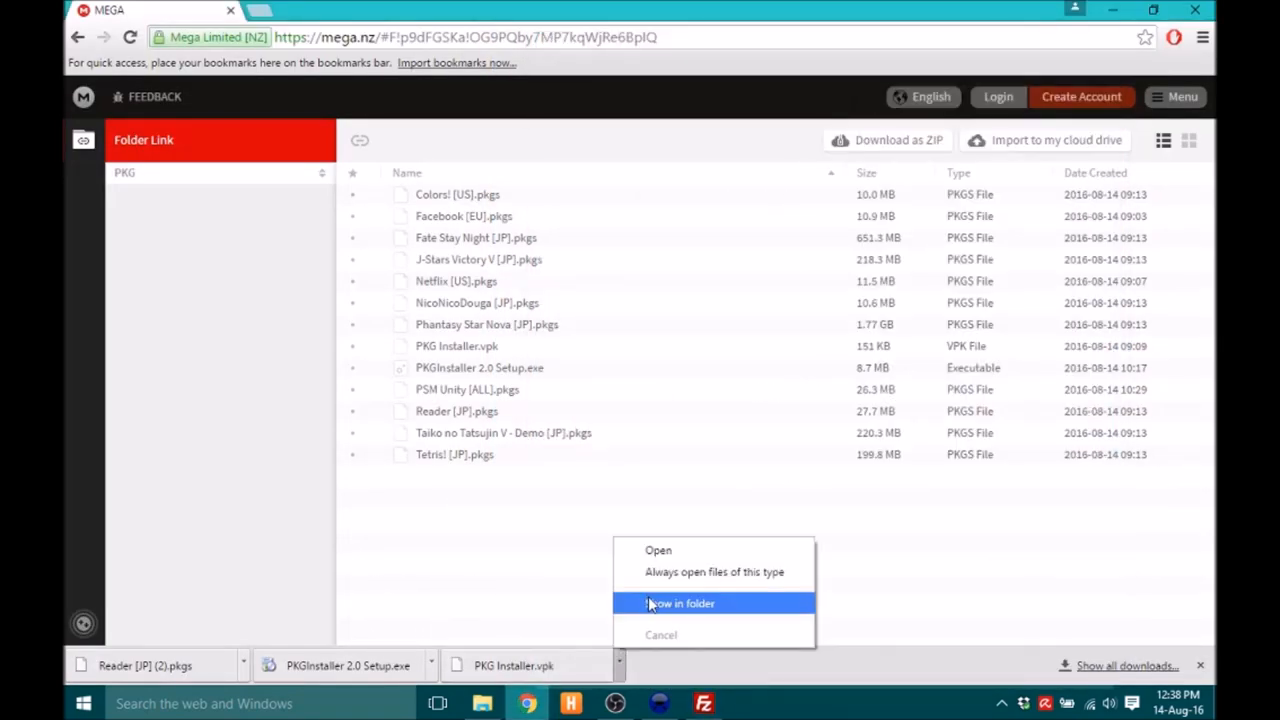
Show PKG Installer.vpk in its Downloads folder and carry it over to FileZilla.
click(711, 603)
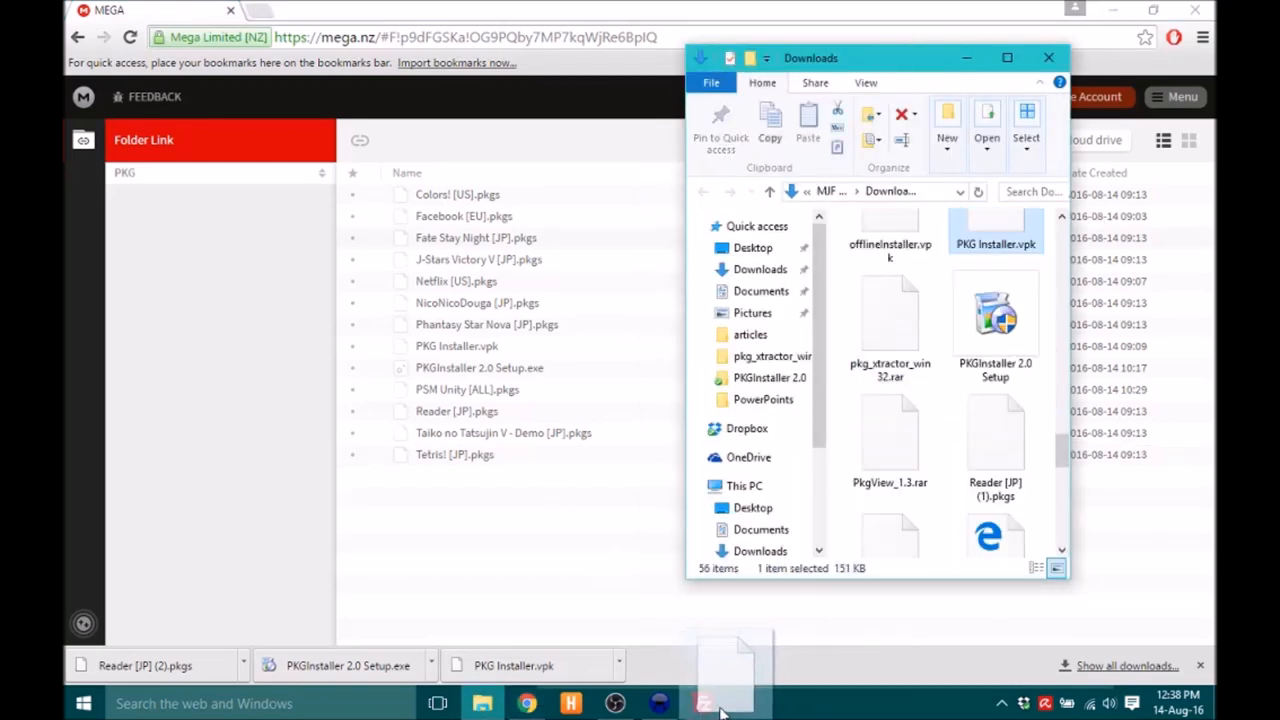
click(703, 703)
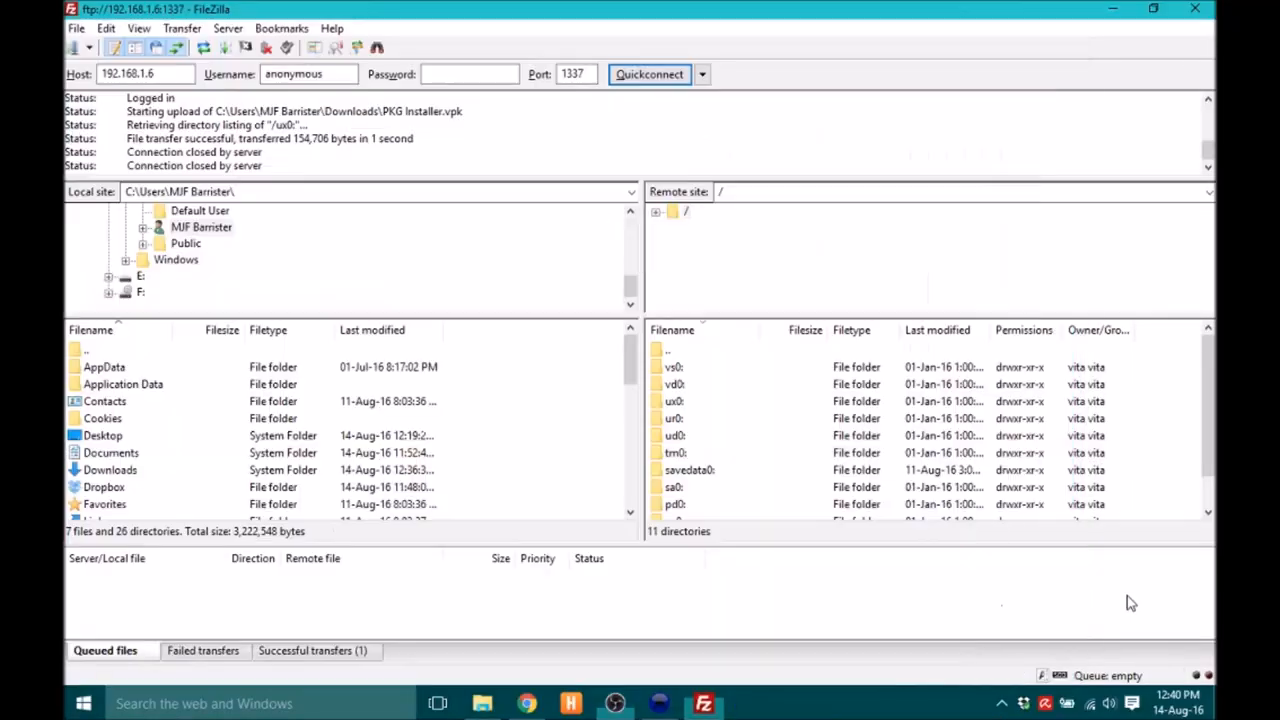
mouse_move(1083, 374)
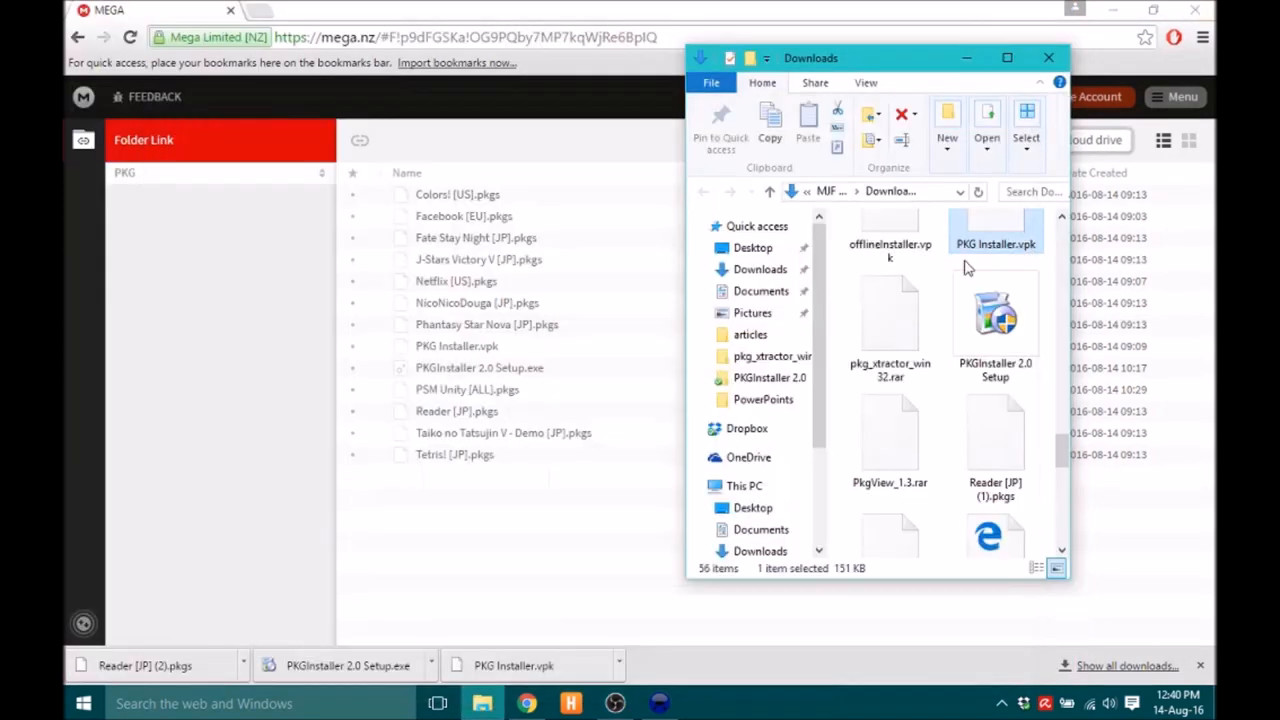
mouse_move(660, 702)
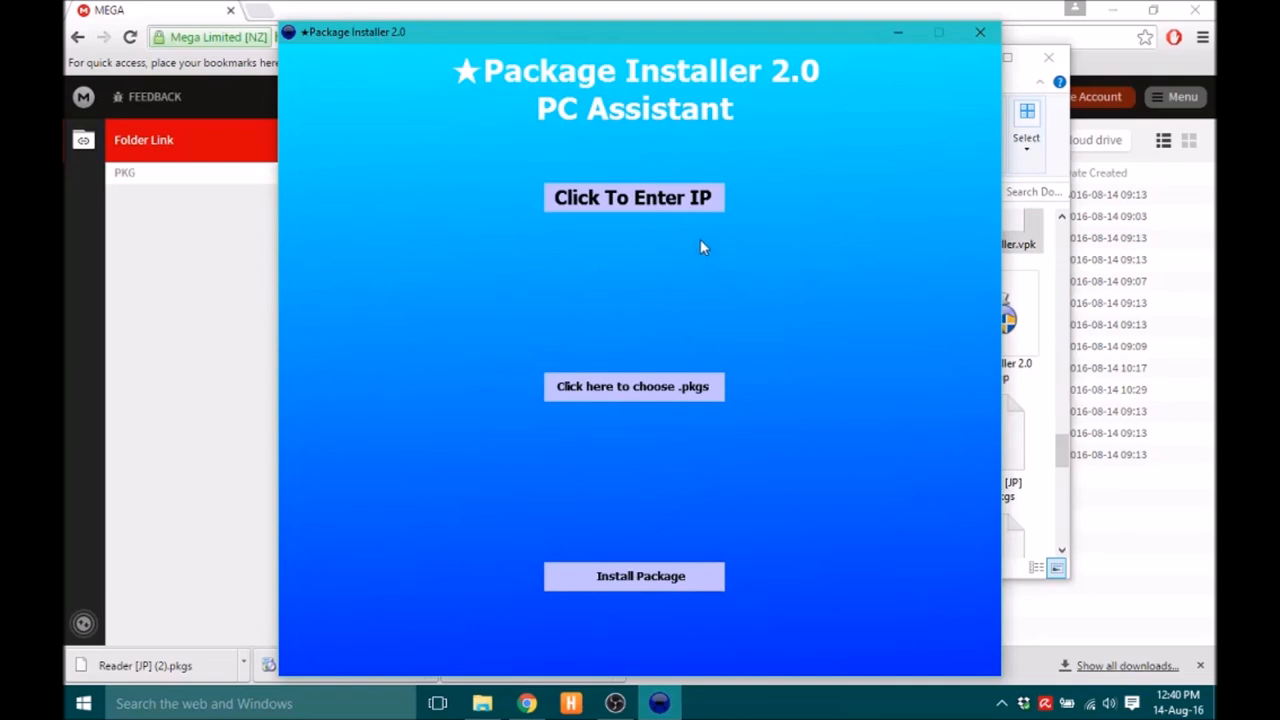
Enter 192.168.1.6 in the PSVita IP box and confirm with OK.
click(634, 197)
text(192.168.1.)
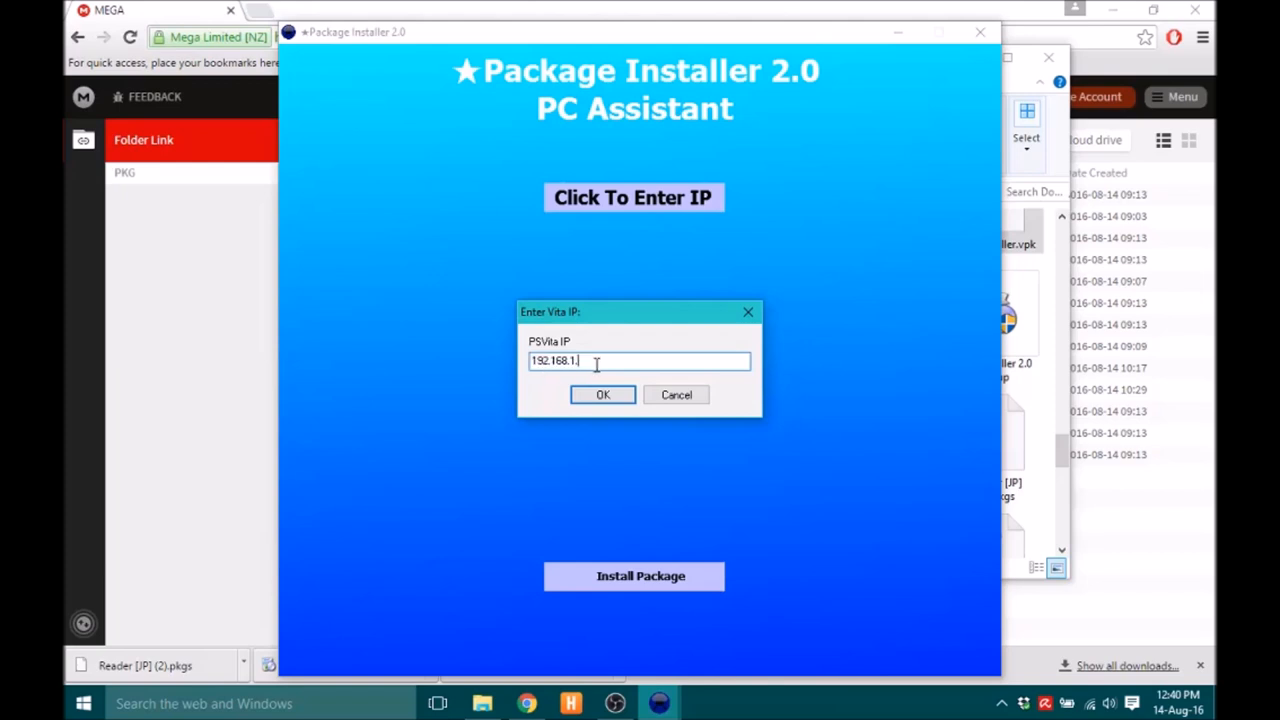
text(8)
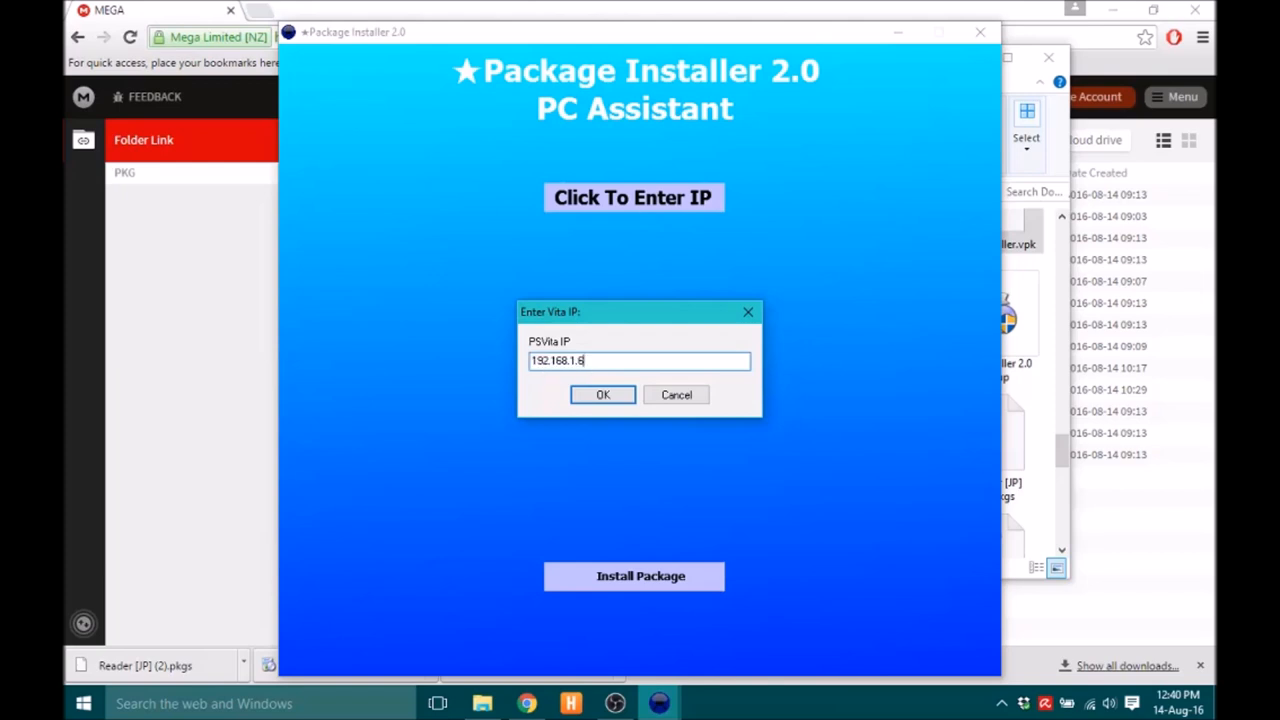
click(602, 394)
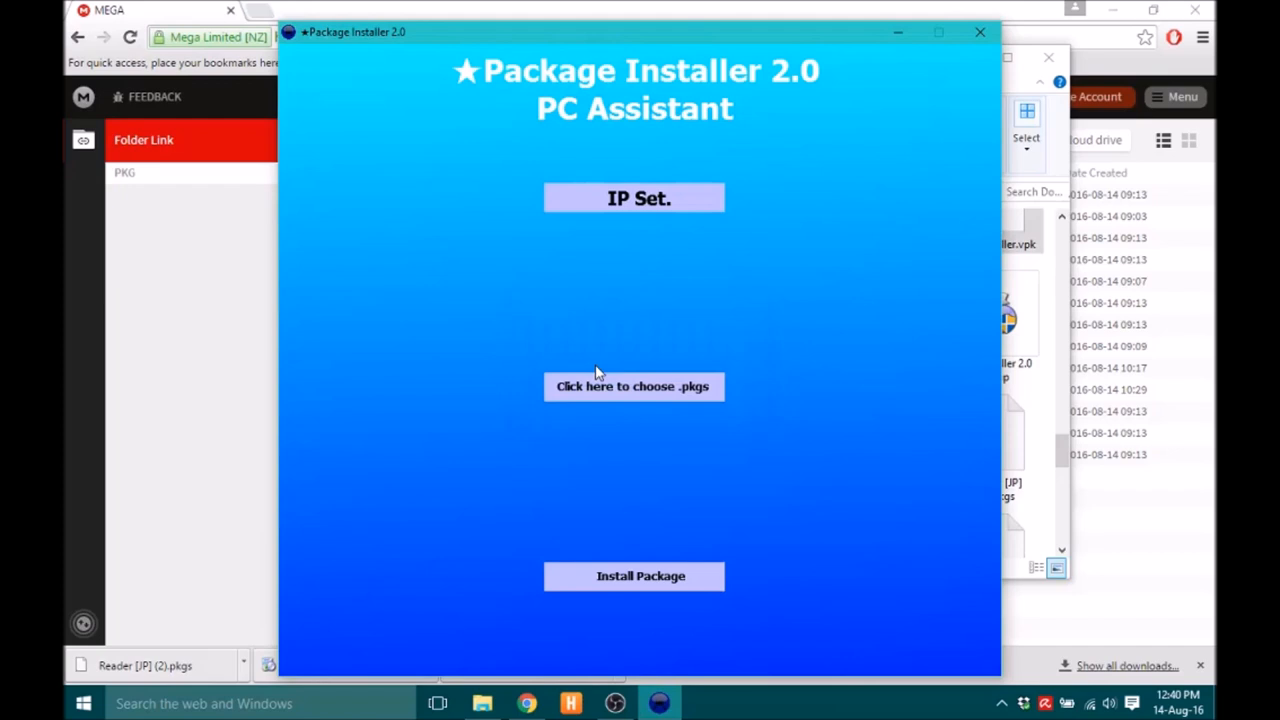
mouse_move(648, 427)
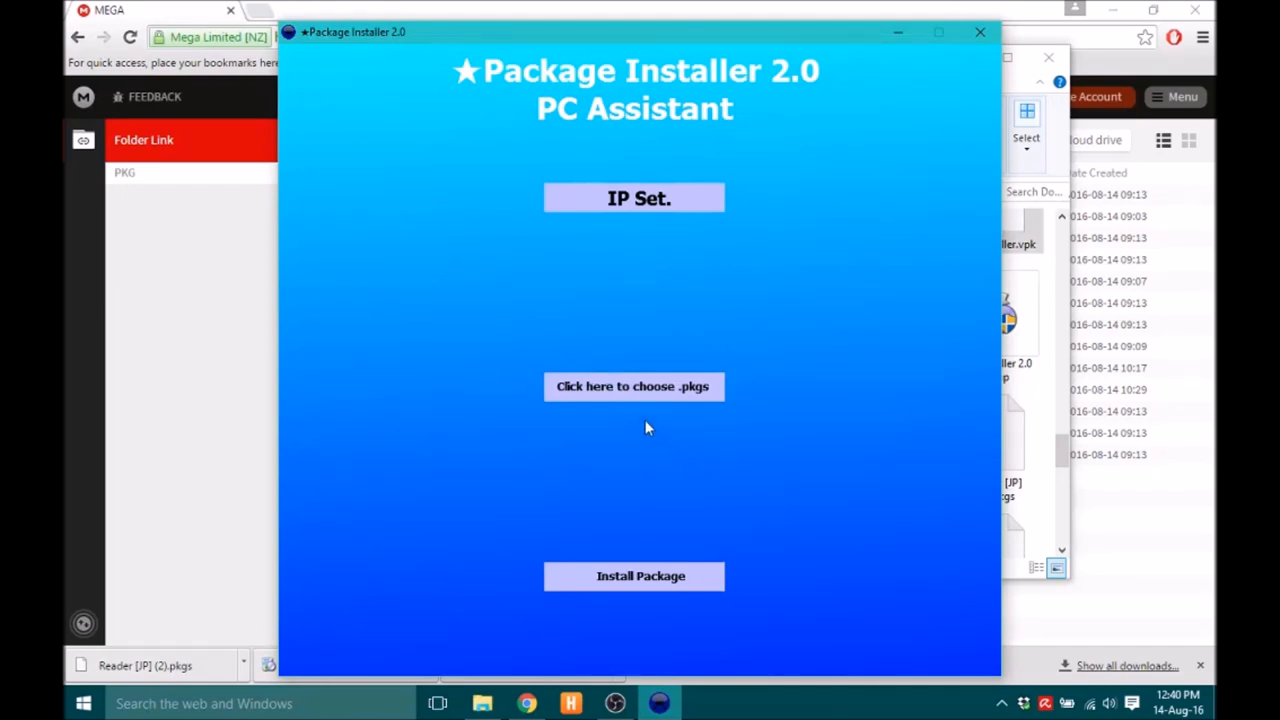
mouse_move(581, 408)
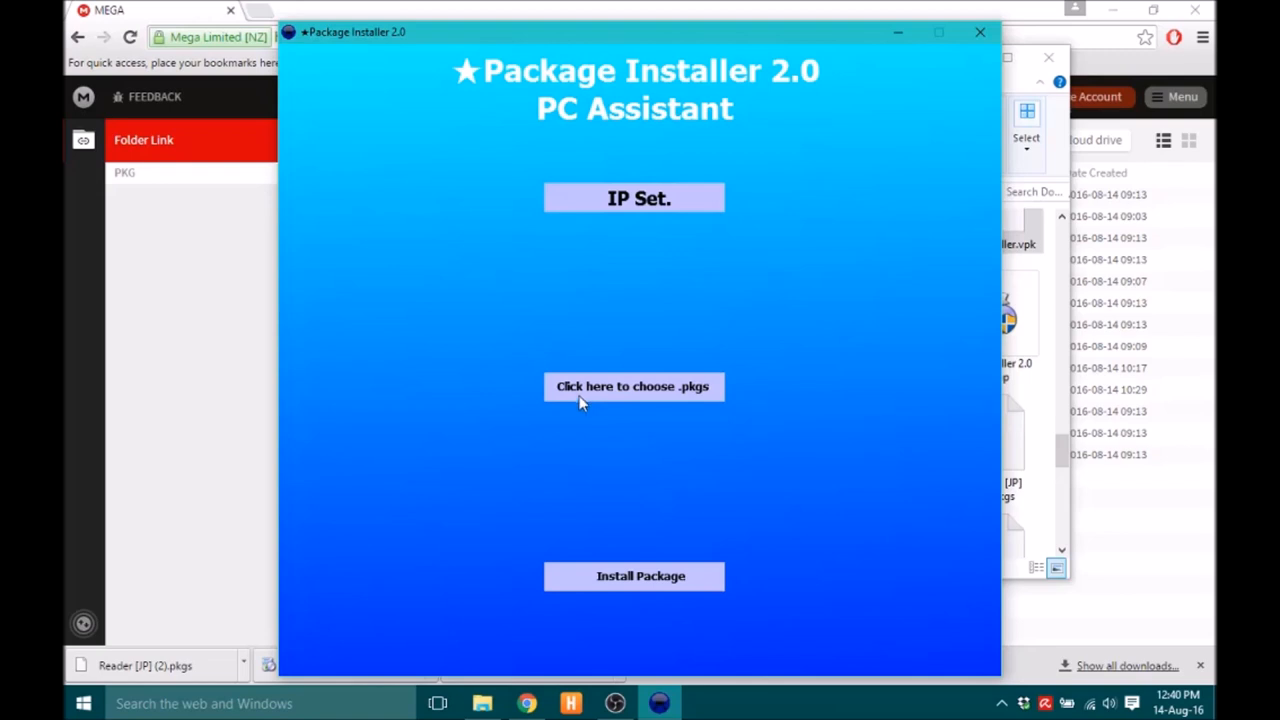
Pick Reader [JP] (2).pkgs as the package and answer Yes to the install prompt.
click(633, 386)
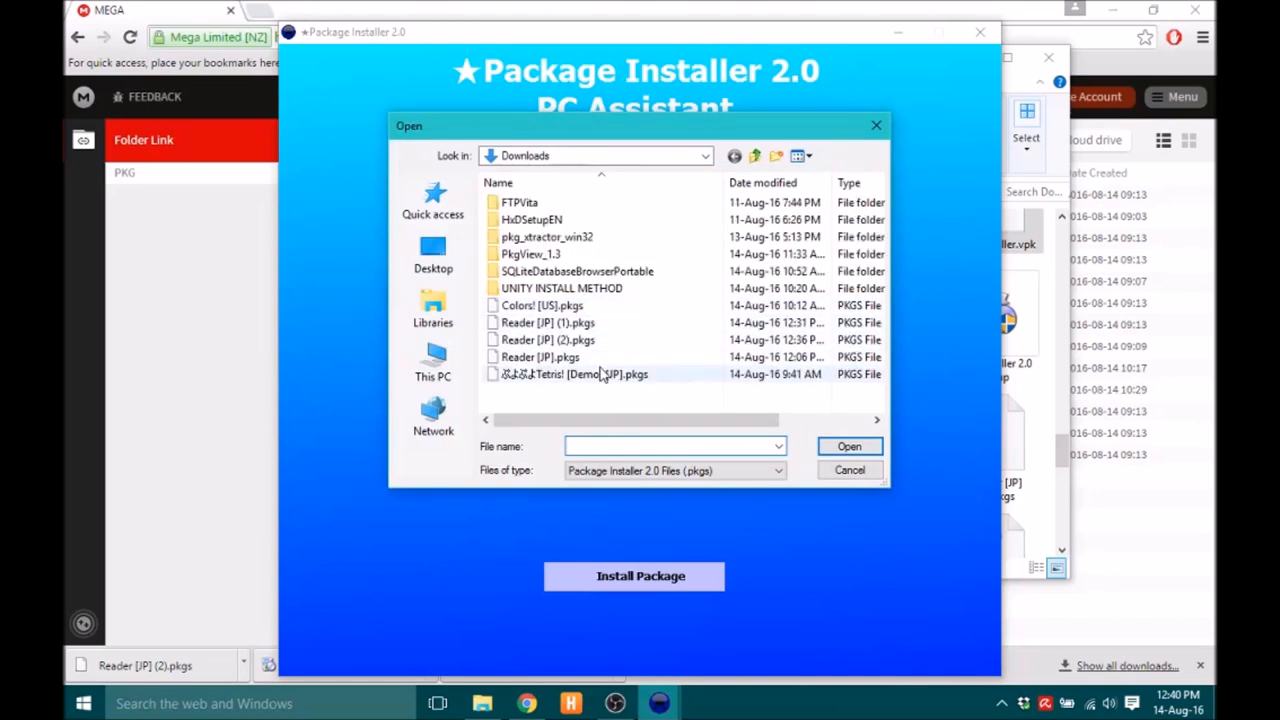
click(547, 339)
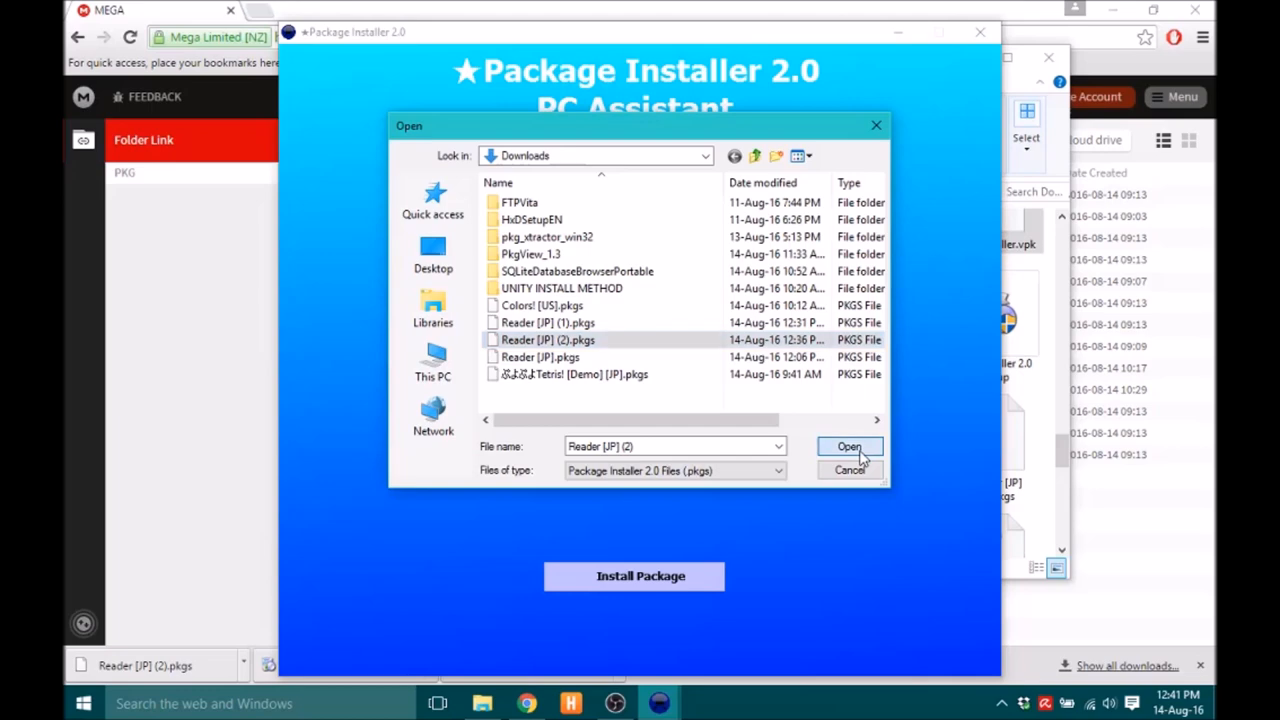
click(849, 446)
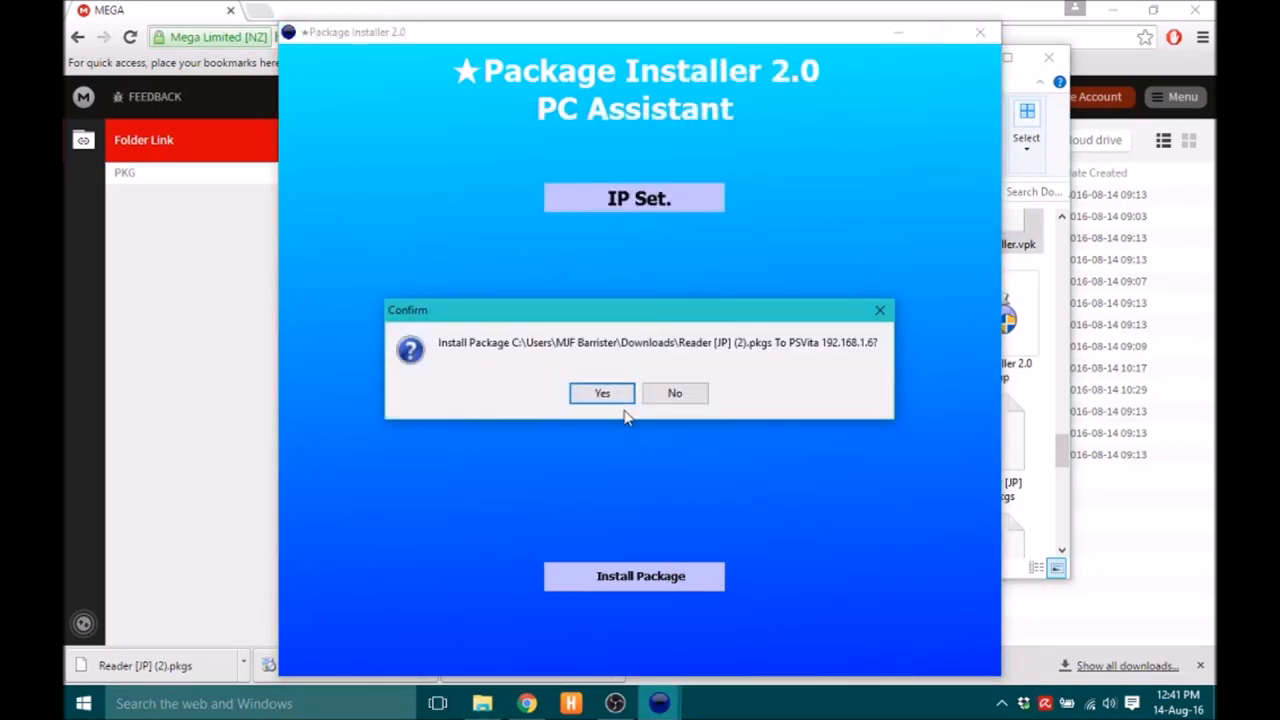
click(601, 393)
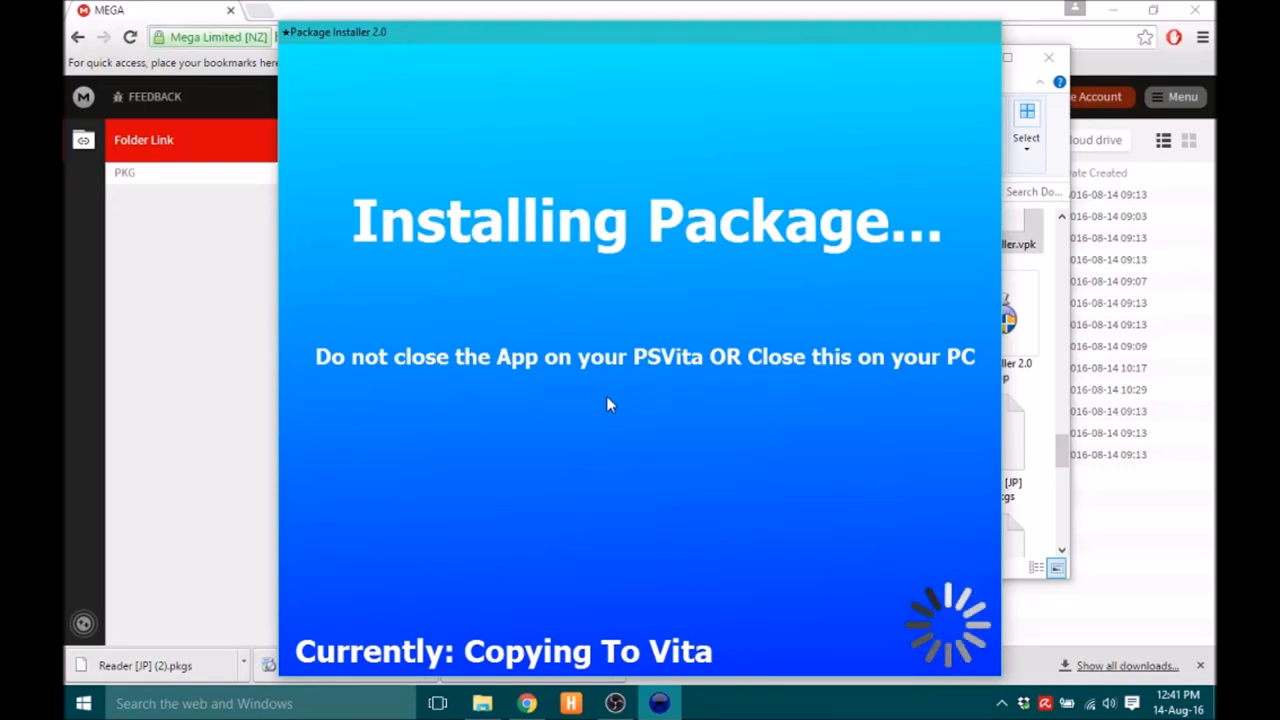
mouse_move(593, 370)
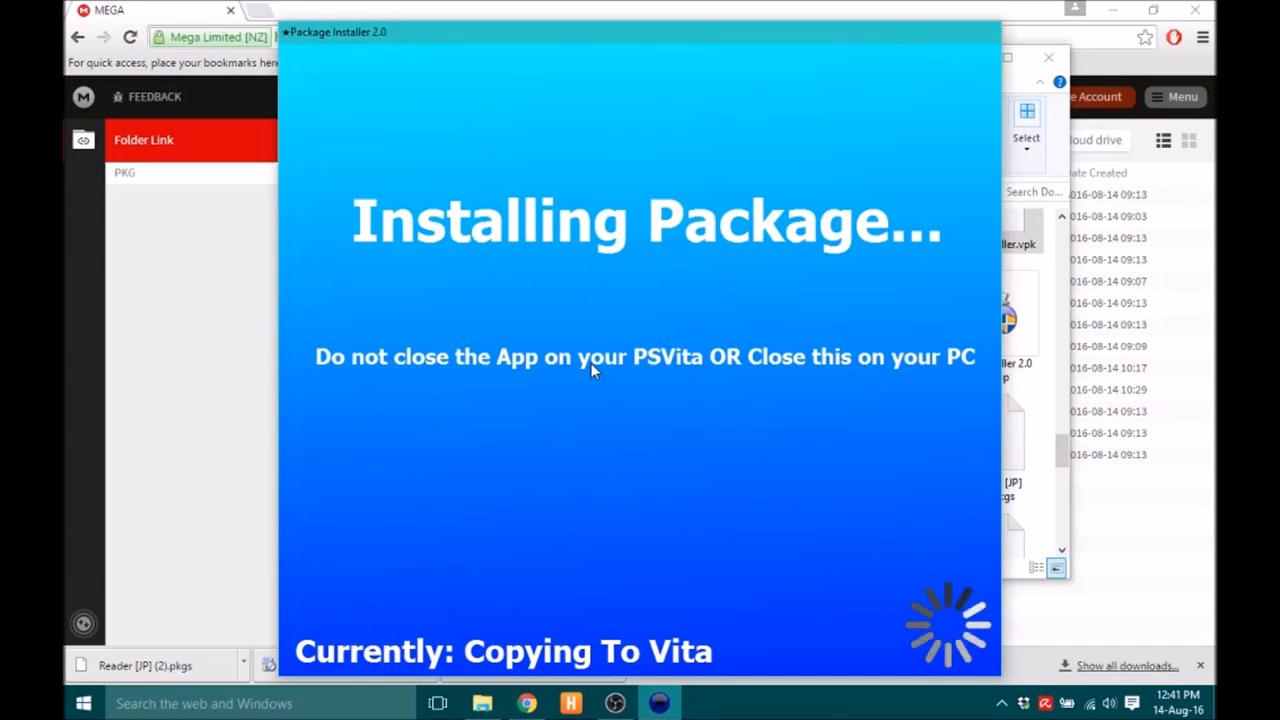
mouse_move(585, 374)
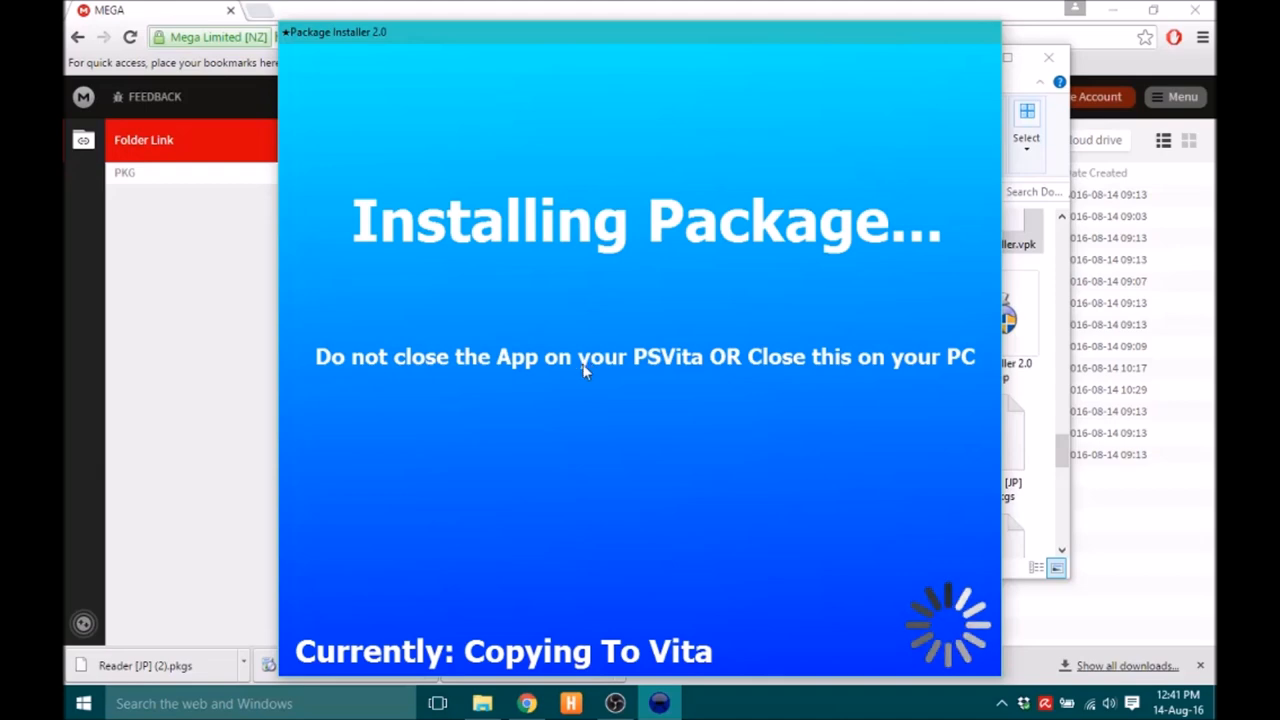
mouse_move(615, 701)
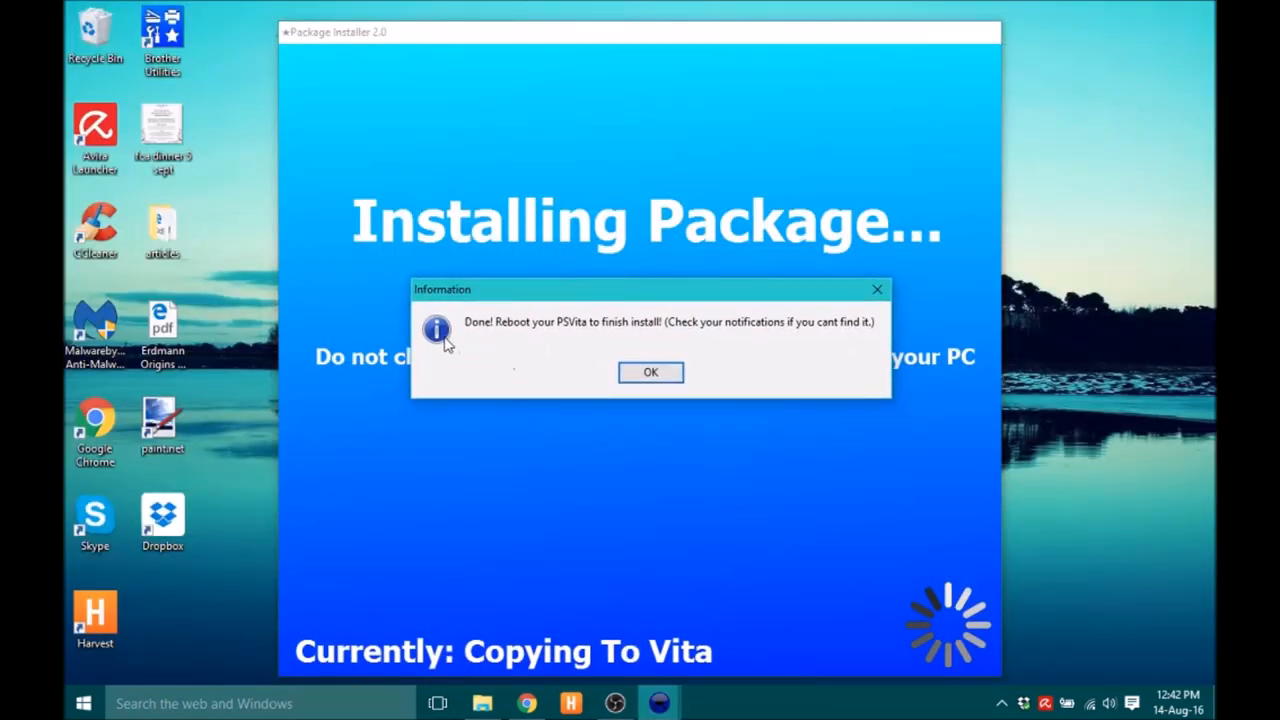
mouse_move(530, 342)
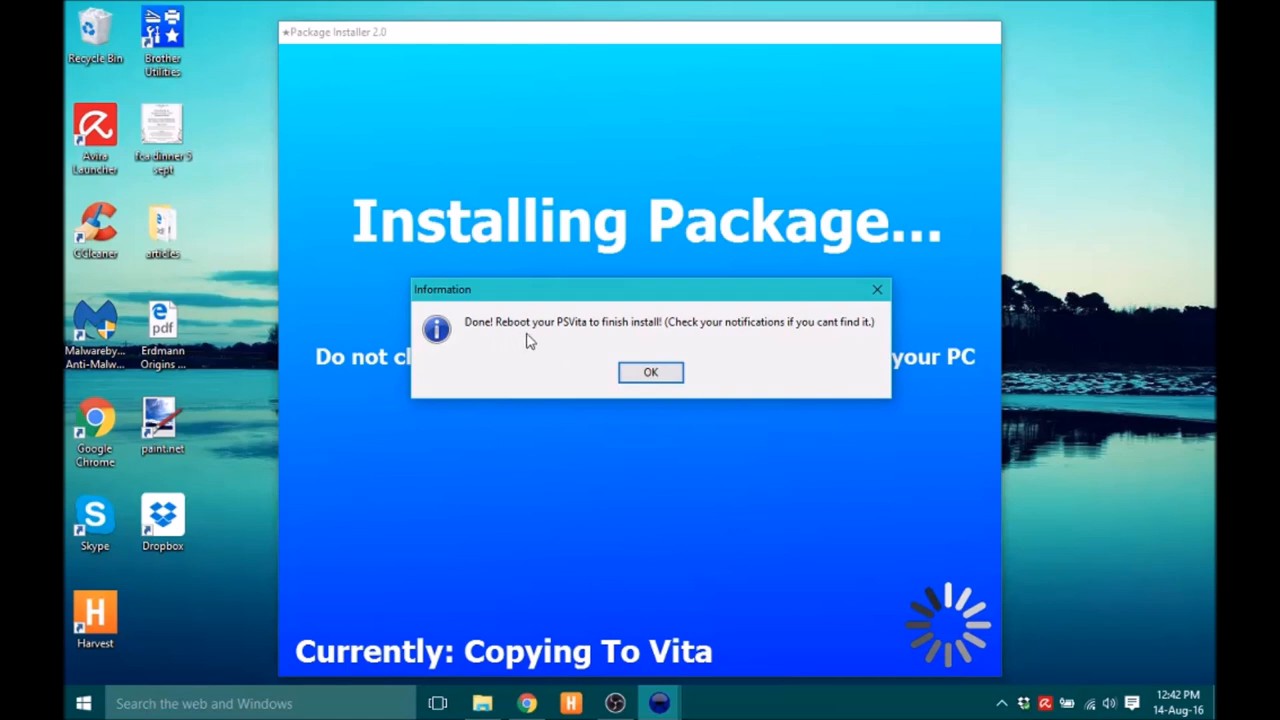
mouse_move(645, 353)
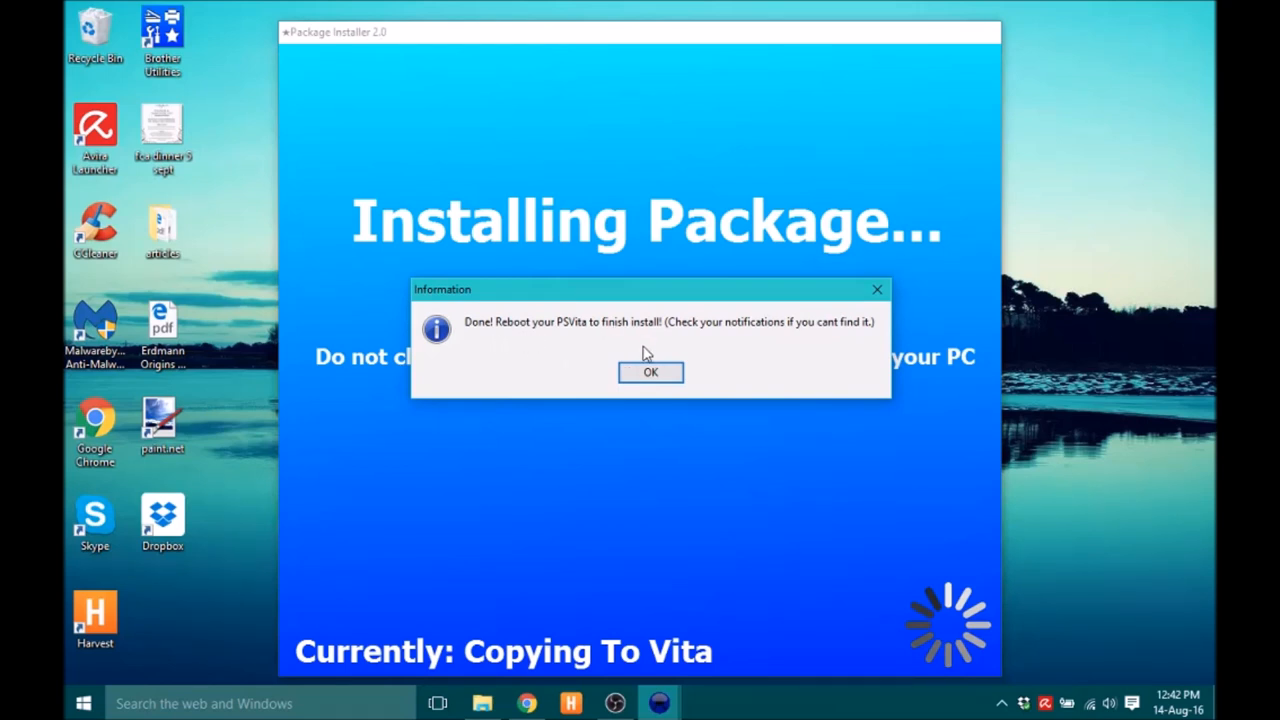
mouse_move(711, 344)
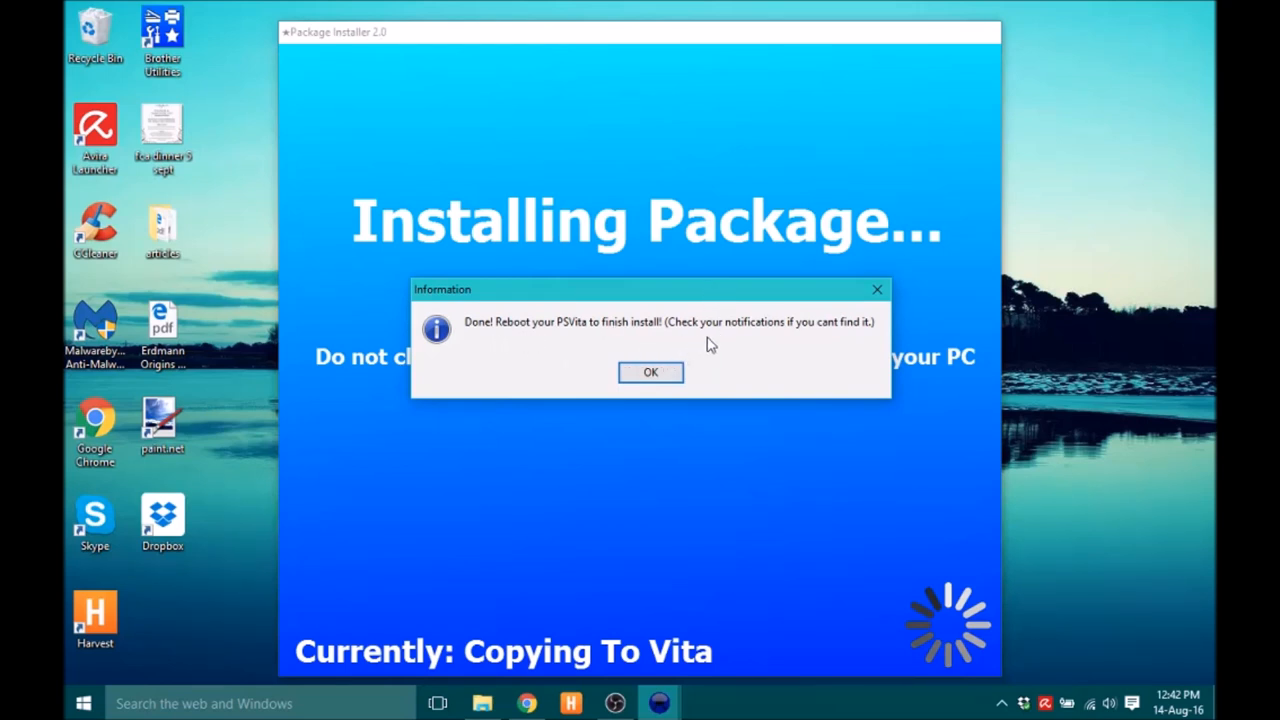
Dismiss the 'Done! Reboot your PSVita' message and bring the screen recorder forward.
click(650, 372)
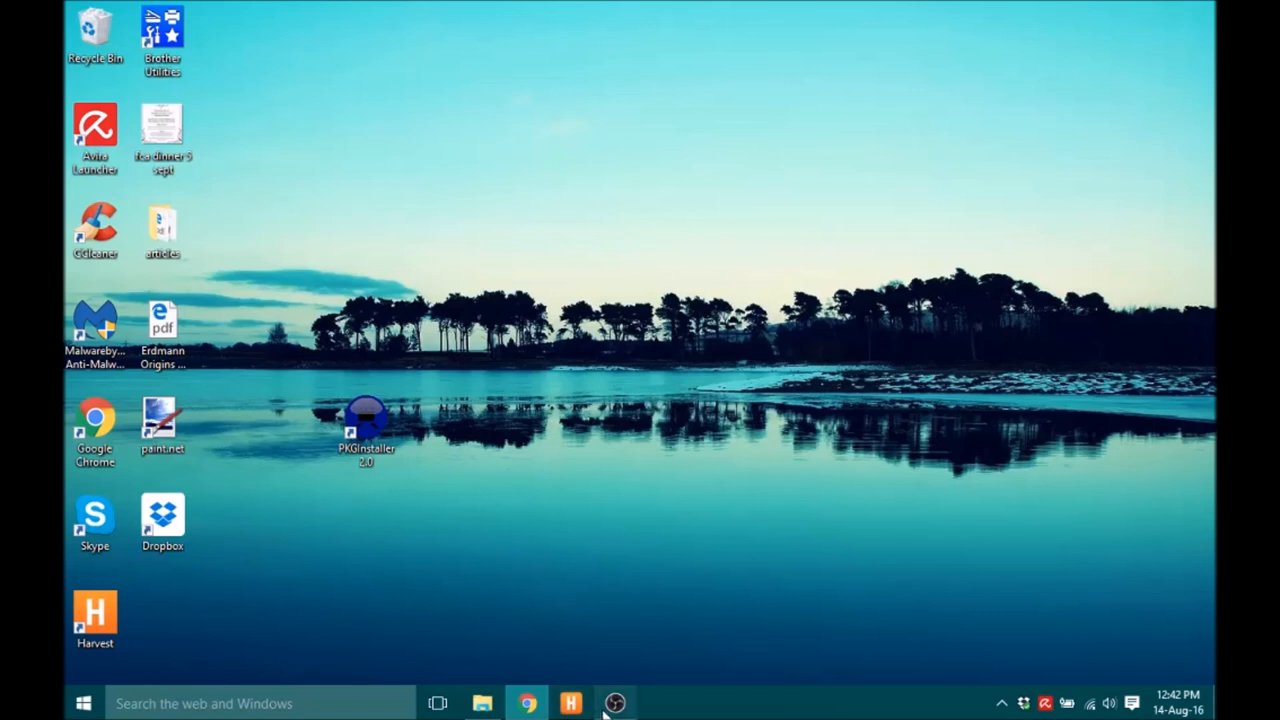
click(617, 703)
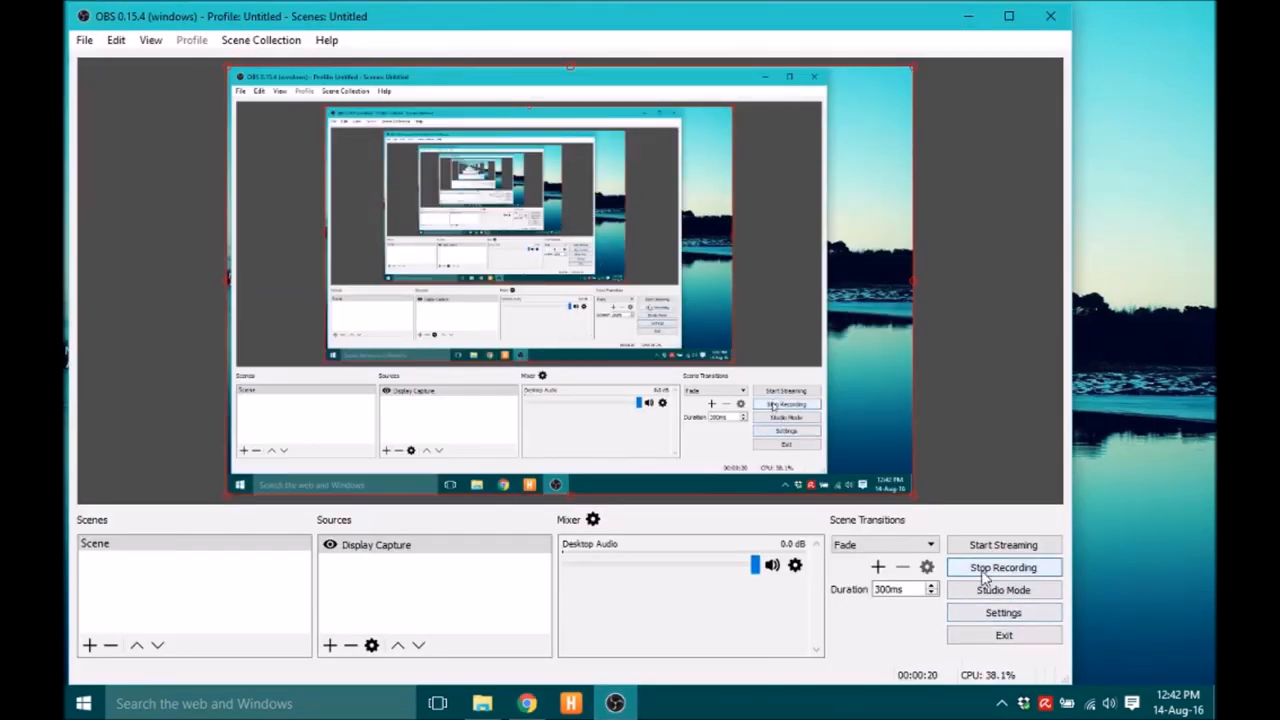